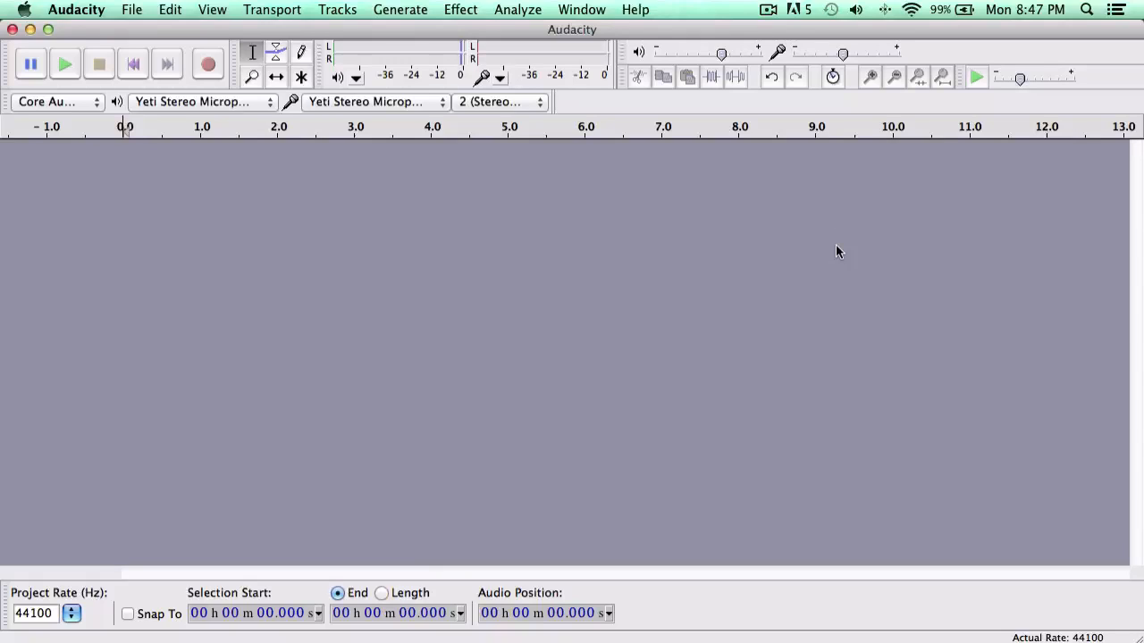
mouse_move(259, 9)
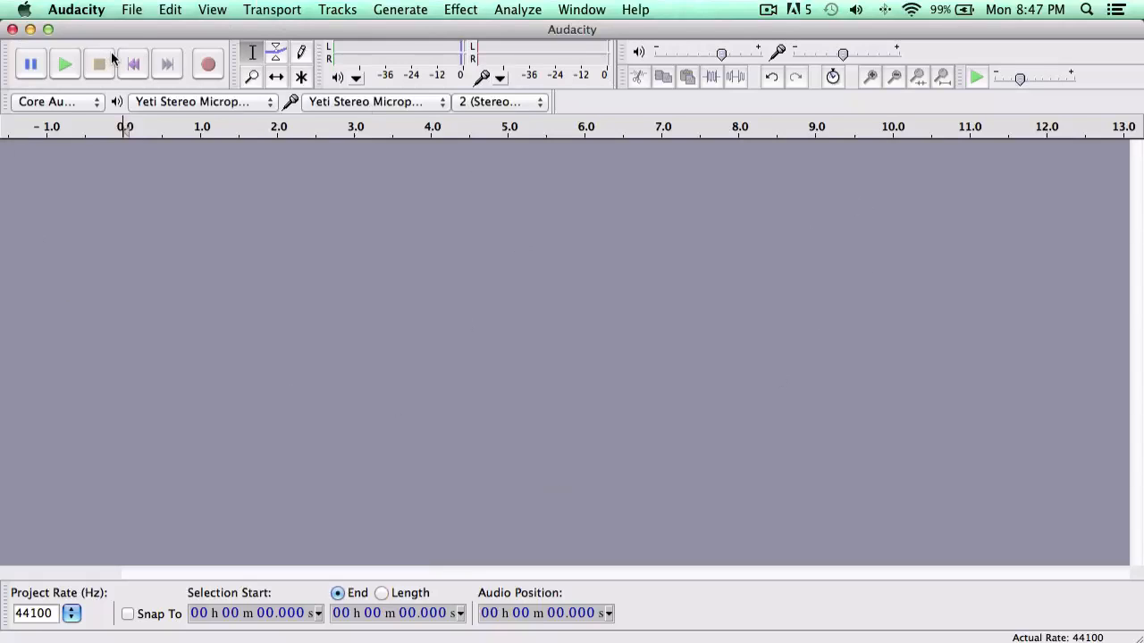
mouse_move(187, 75)
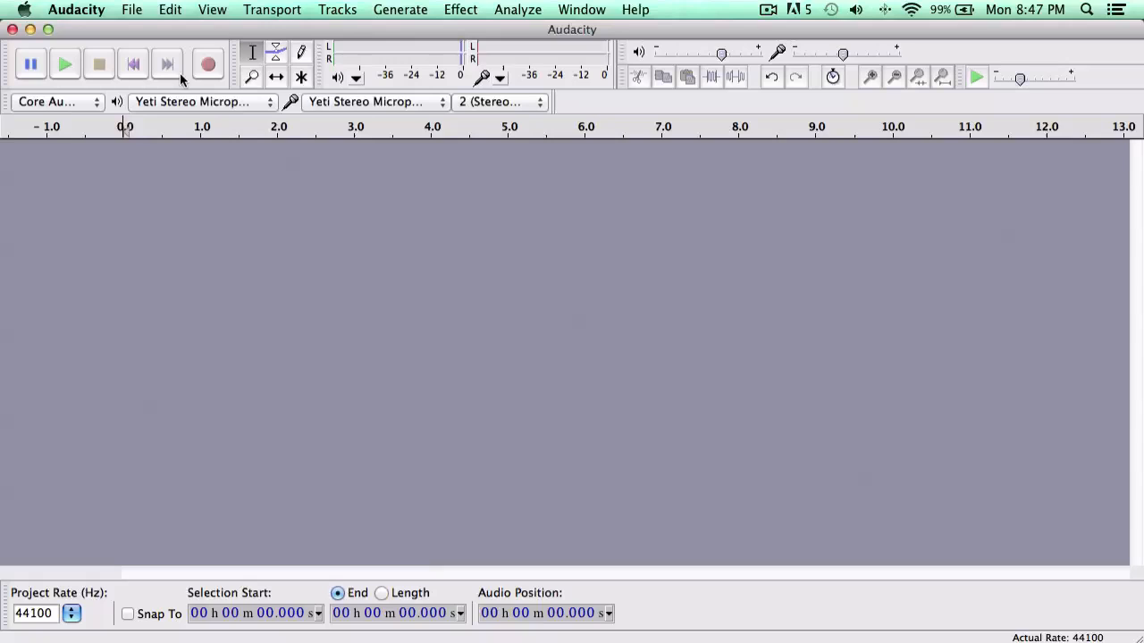
mouse_move(168, 59)
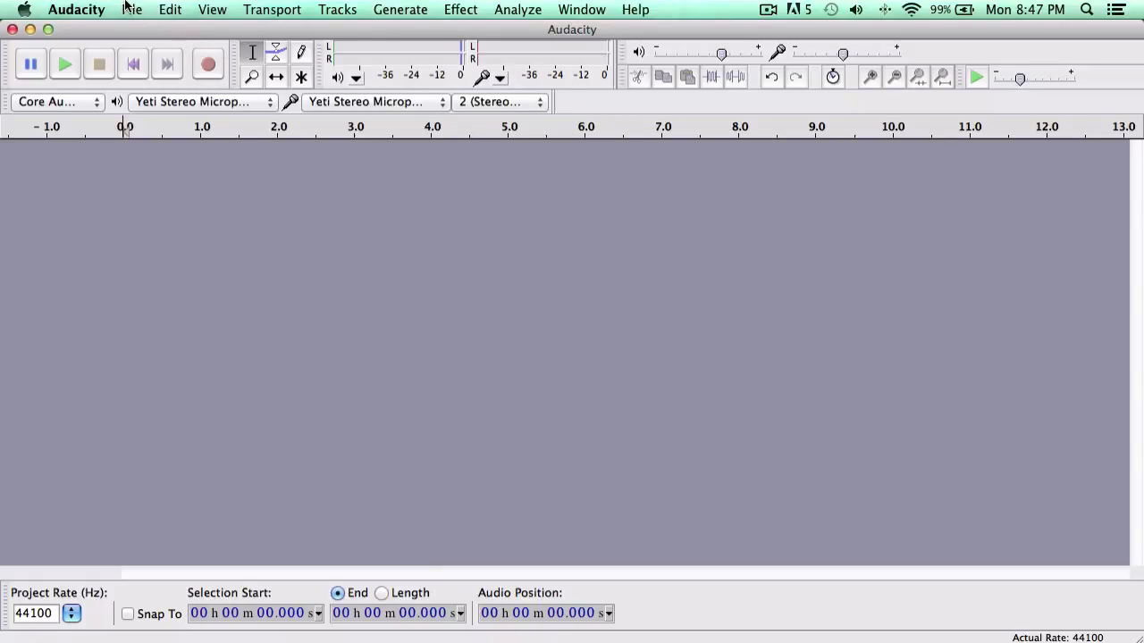
Record a roughly five-second spoken voice clip into a new stereo track.
left_click(132, 10)
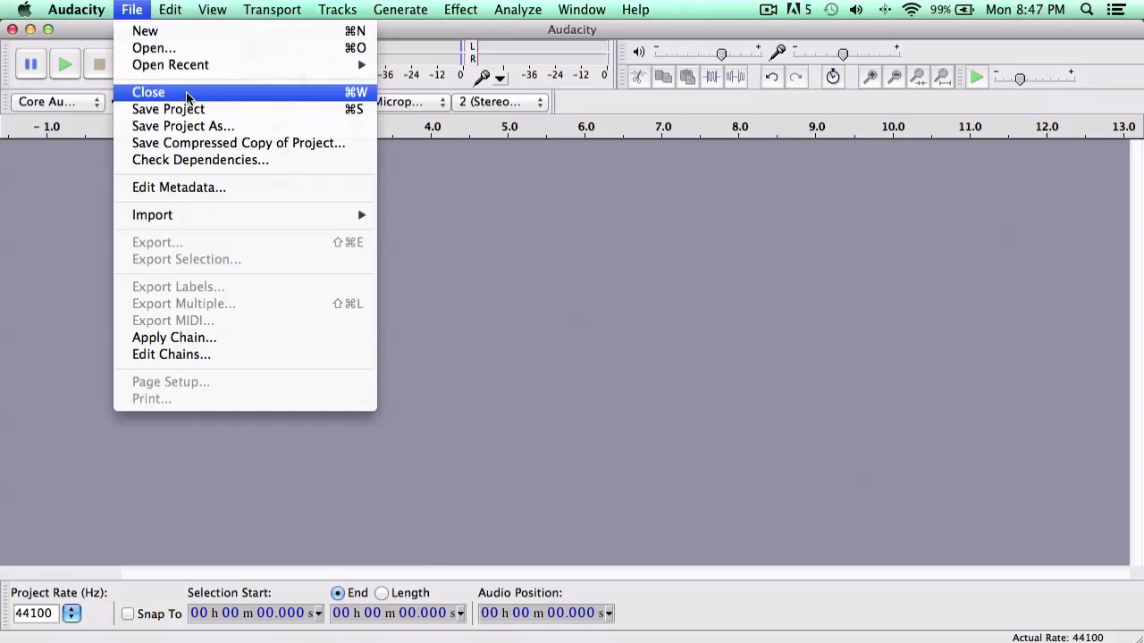
mouse_move(207, 219)
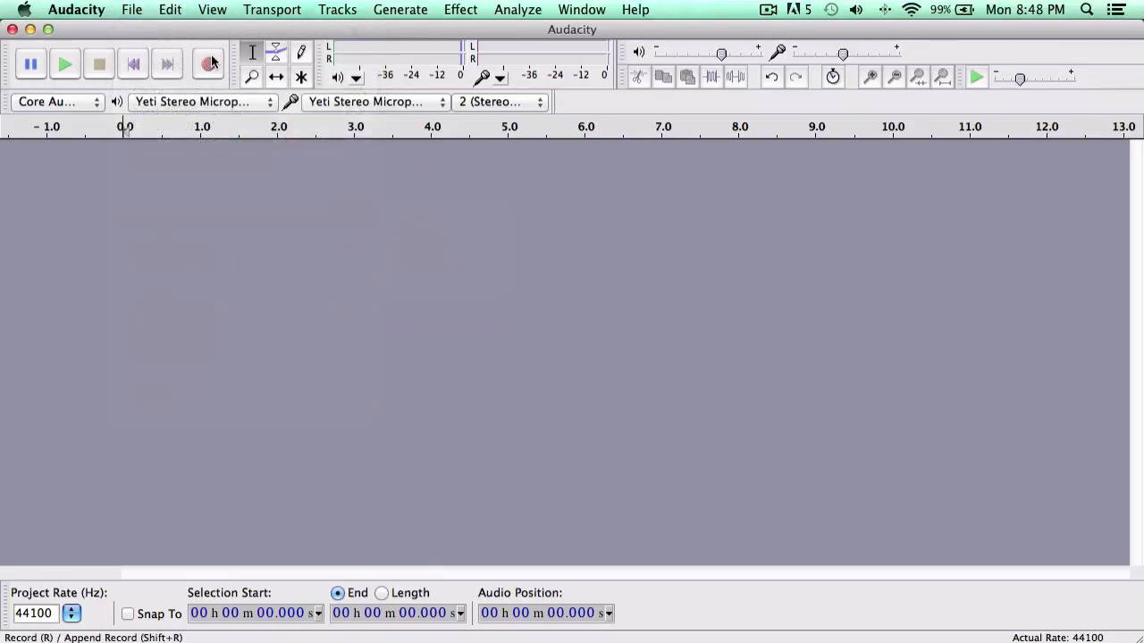
mouse_move(207, 65)
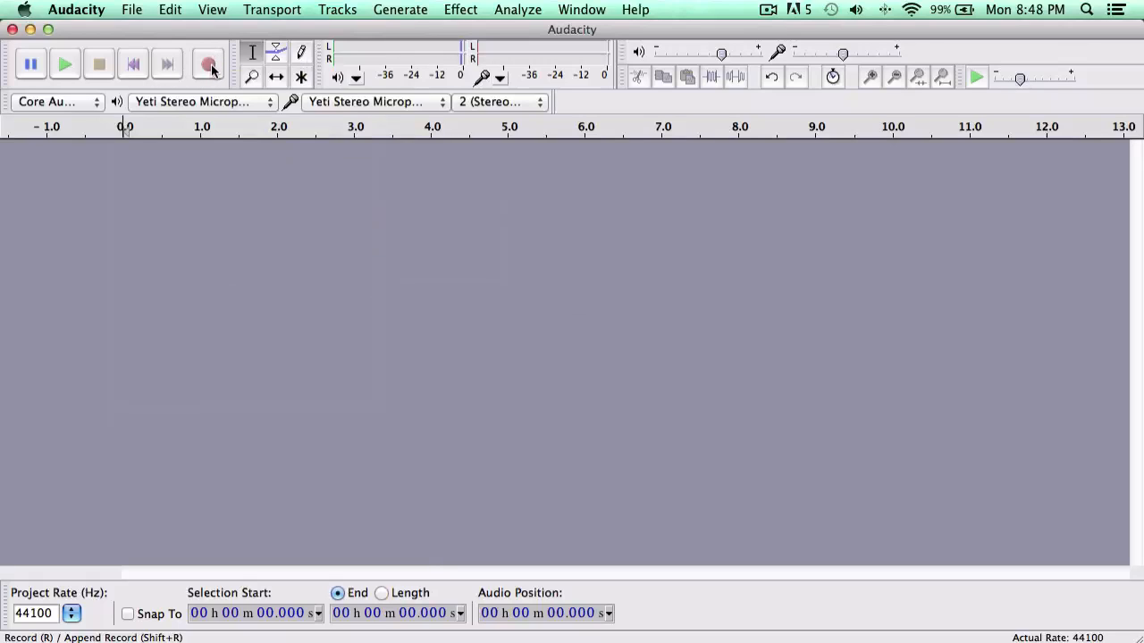
mouse_move(209, 64)
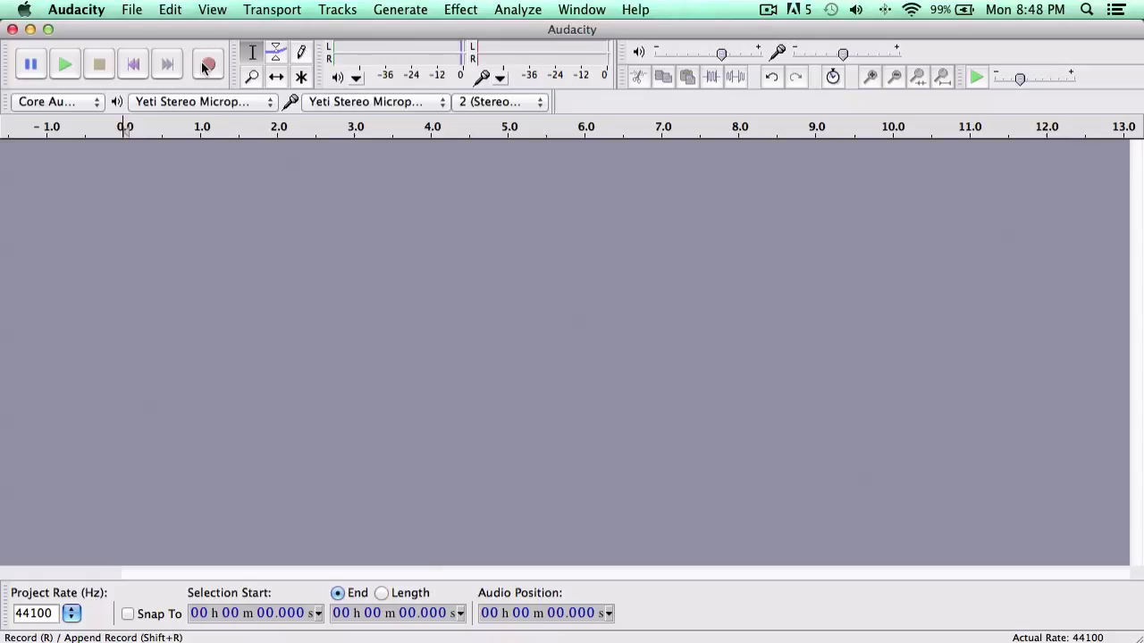
mouse_move(207, 65)
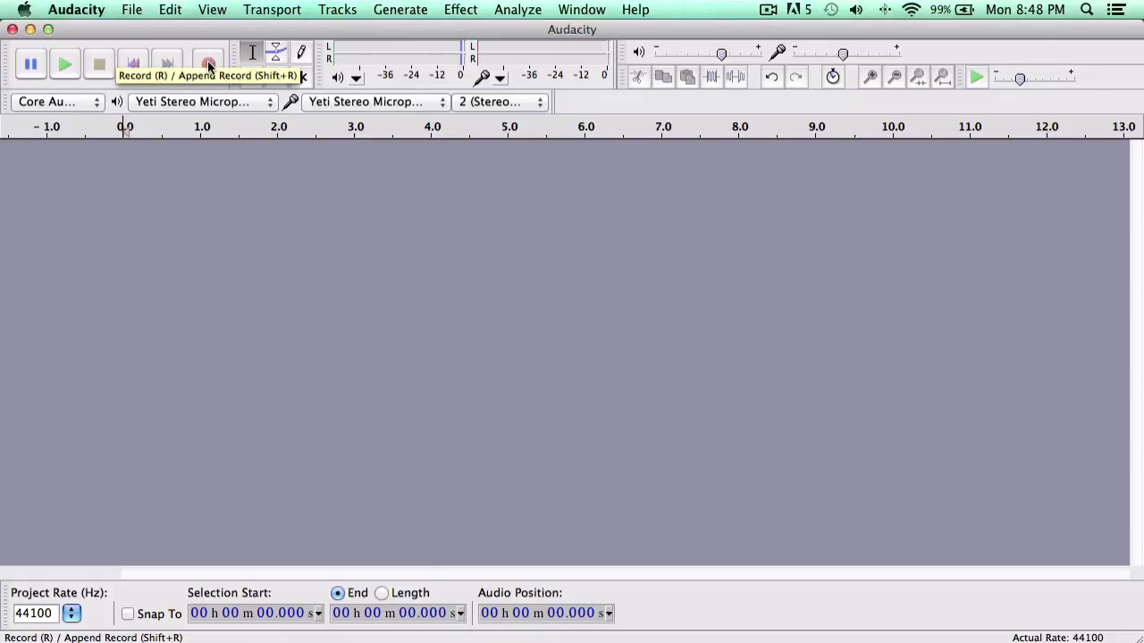
left_click(207, 63)
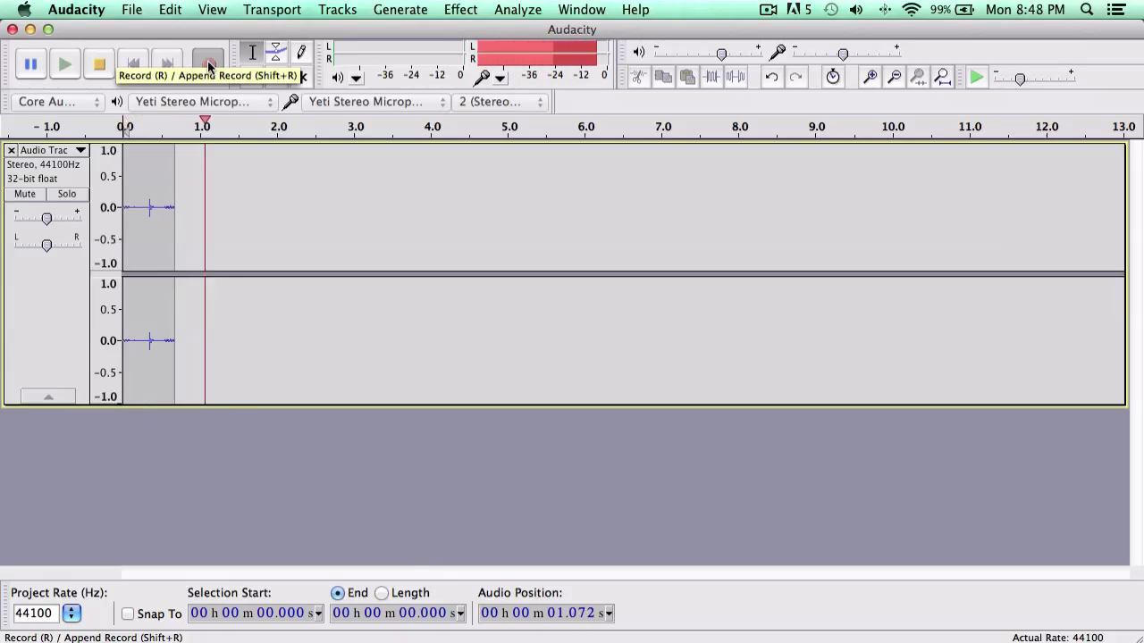
left_click(207, 62)
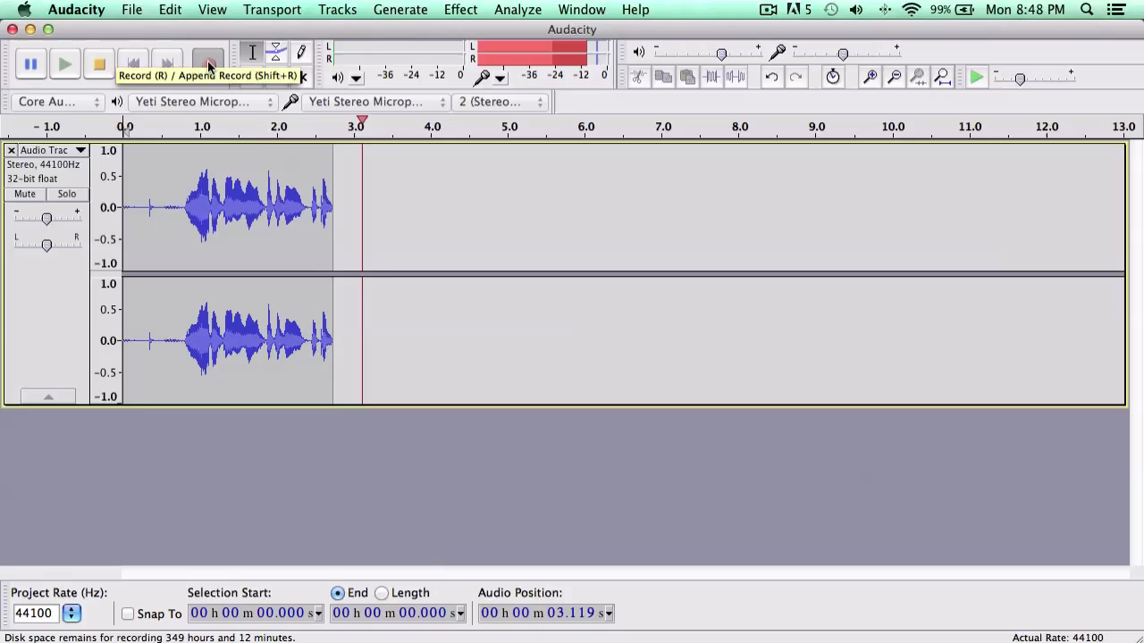
left_click(207, 64)
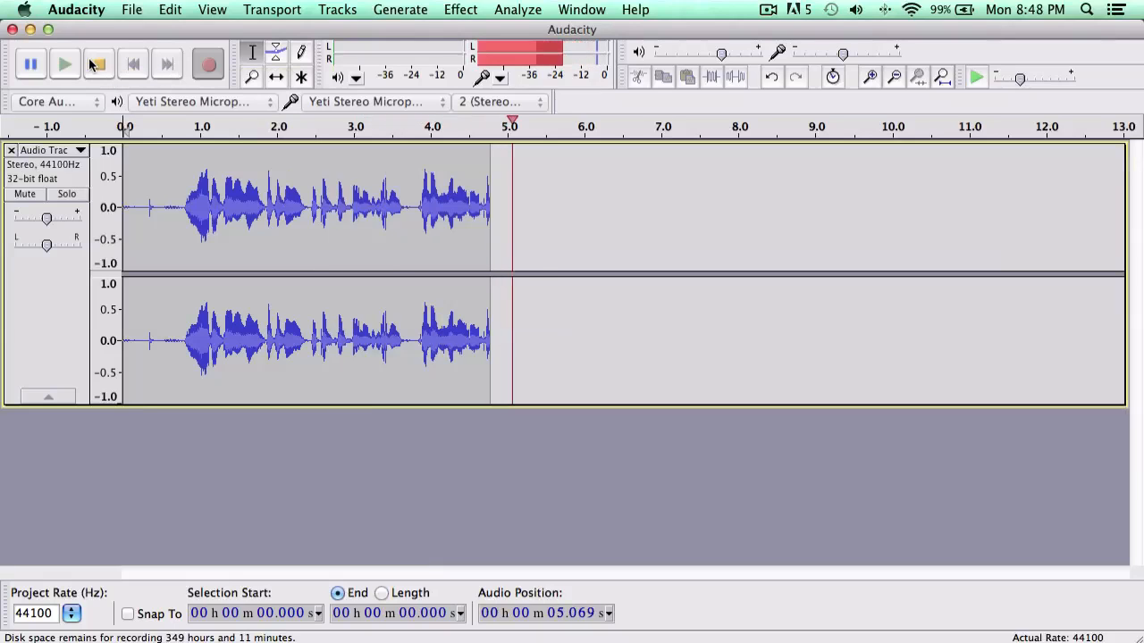
left_click(99, 65)
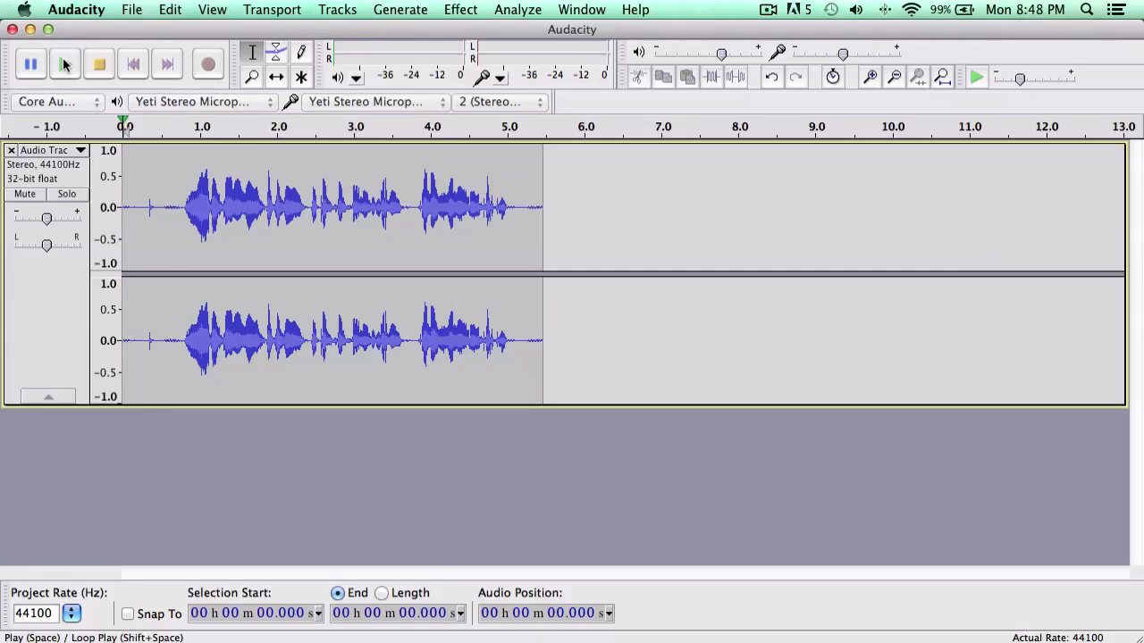
Play the recorded clip back once and stop.
left_click(65, 64)
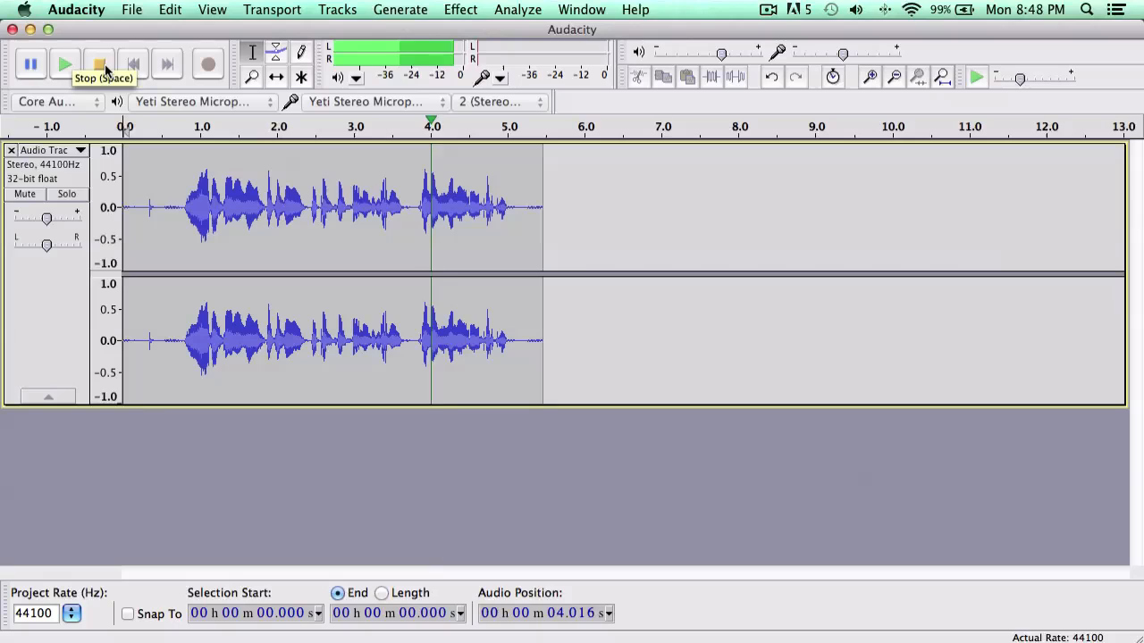
left_click(100, 64)
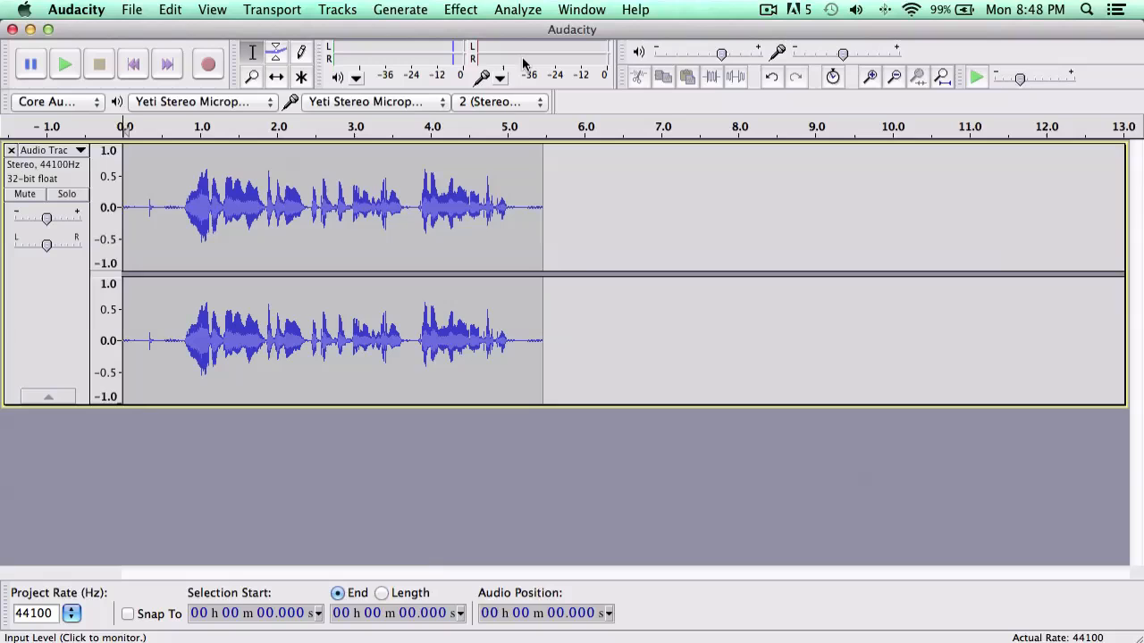
Bring up the Equalization effect on the clip and its list of preset curves.
left_click(461, 10)
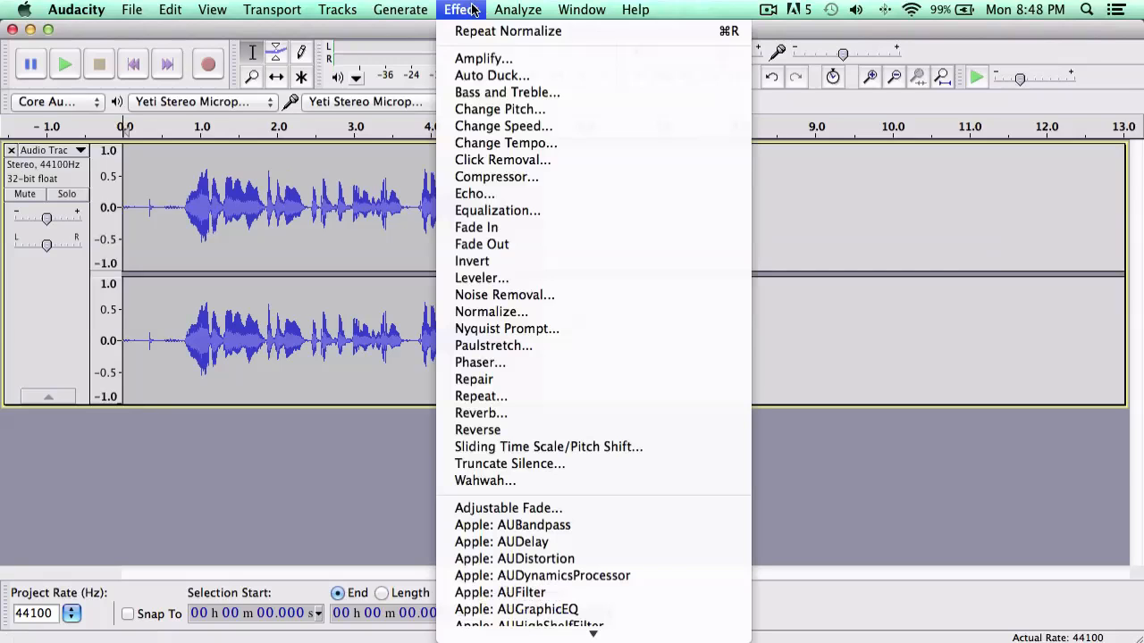
mouse_move(497, 211)
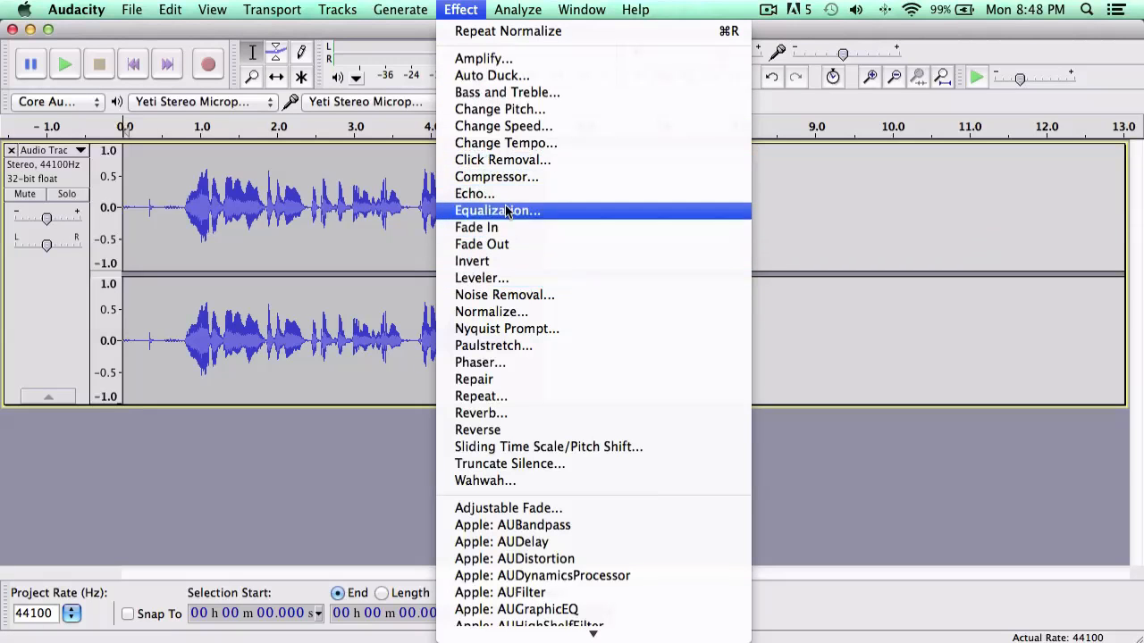
left_click(497, 211)
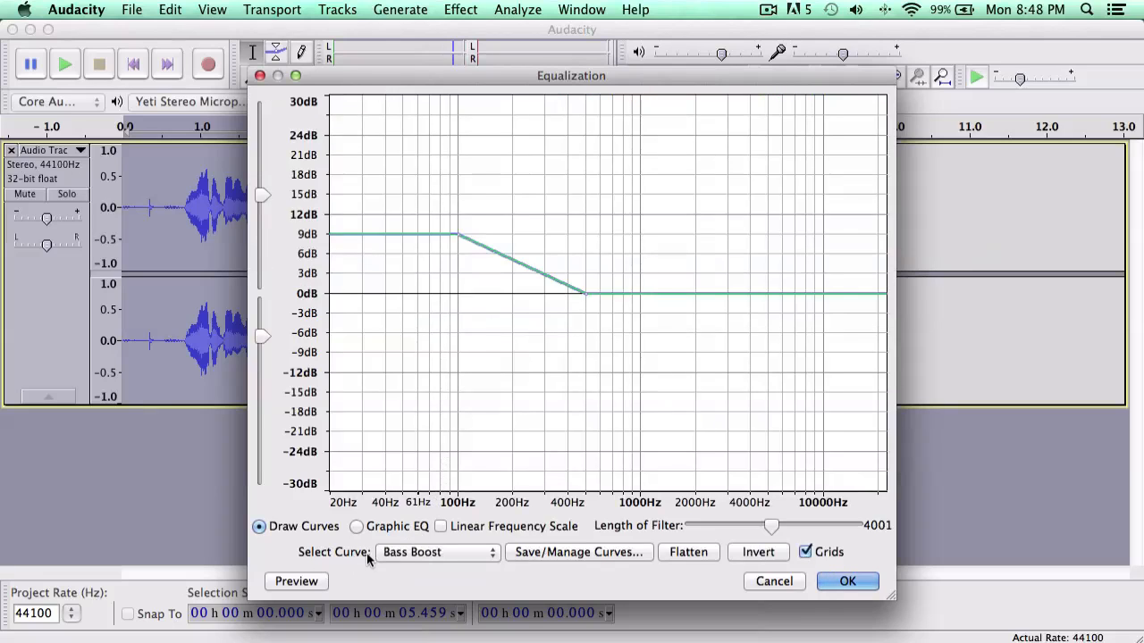
left_click(436, 550)
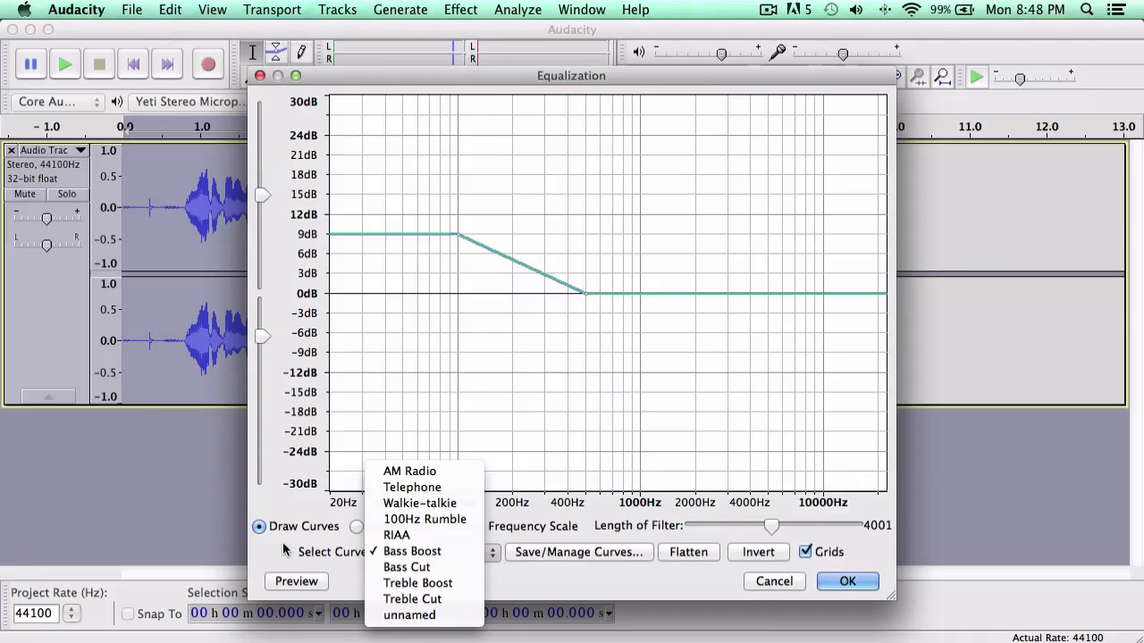
mouse_move(324, 547)
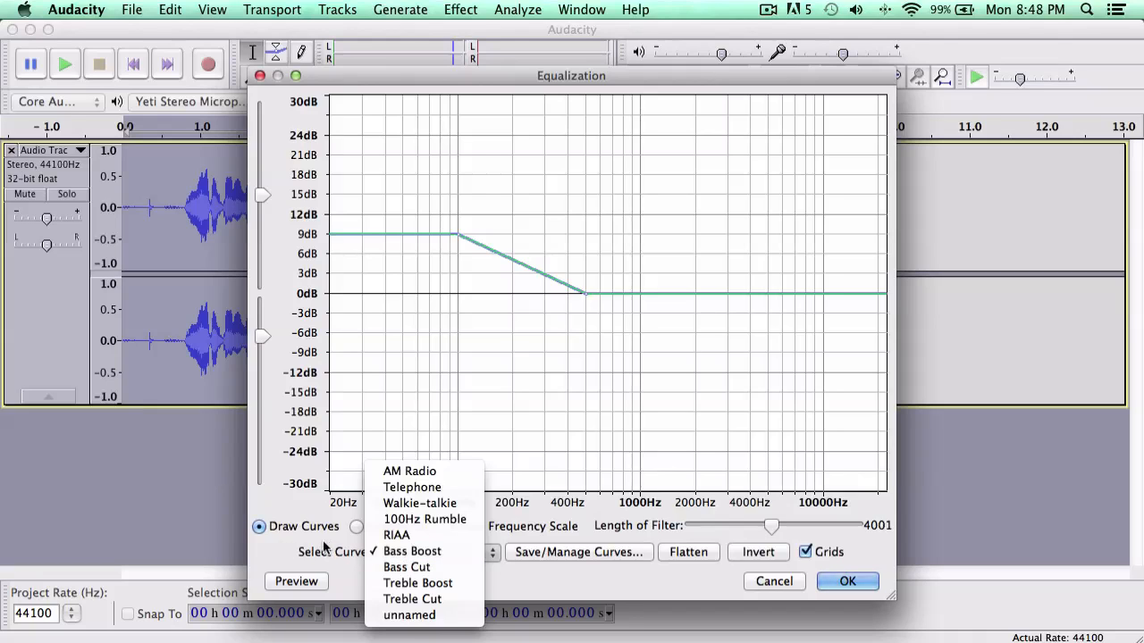
mouse_move(409, 472)
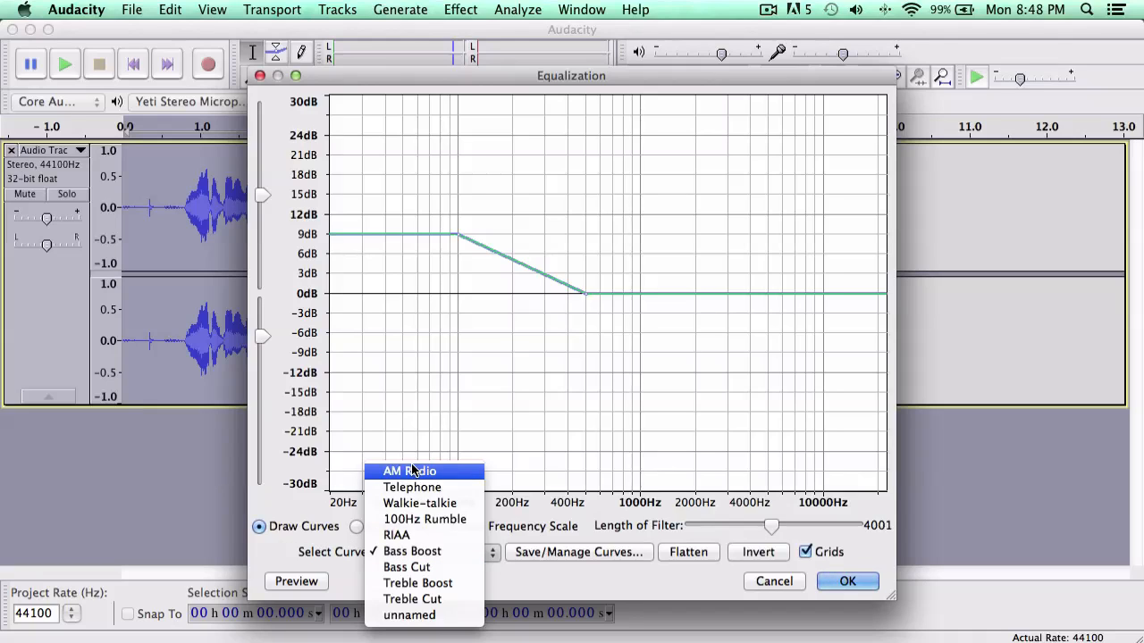
mouse_move(420, 504)
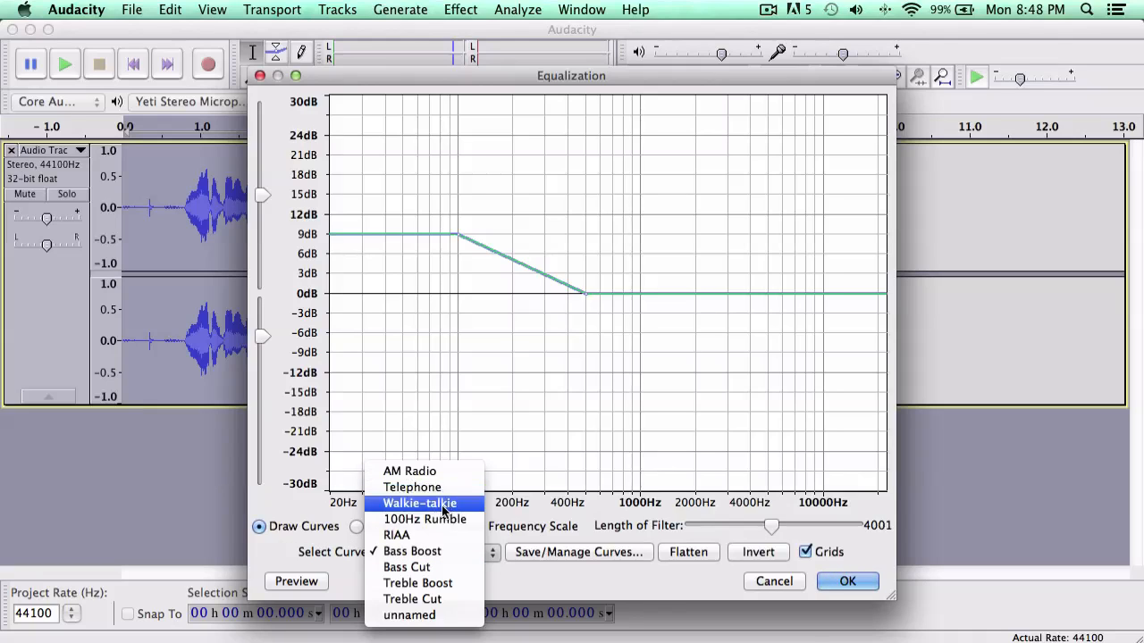
mouse_move(418, 582)
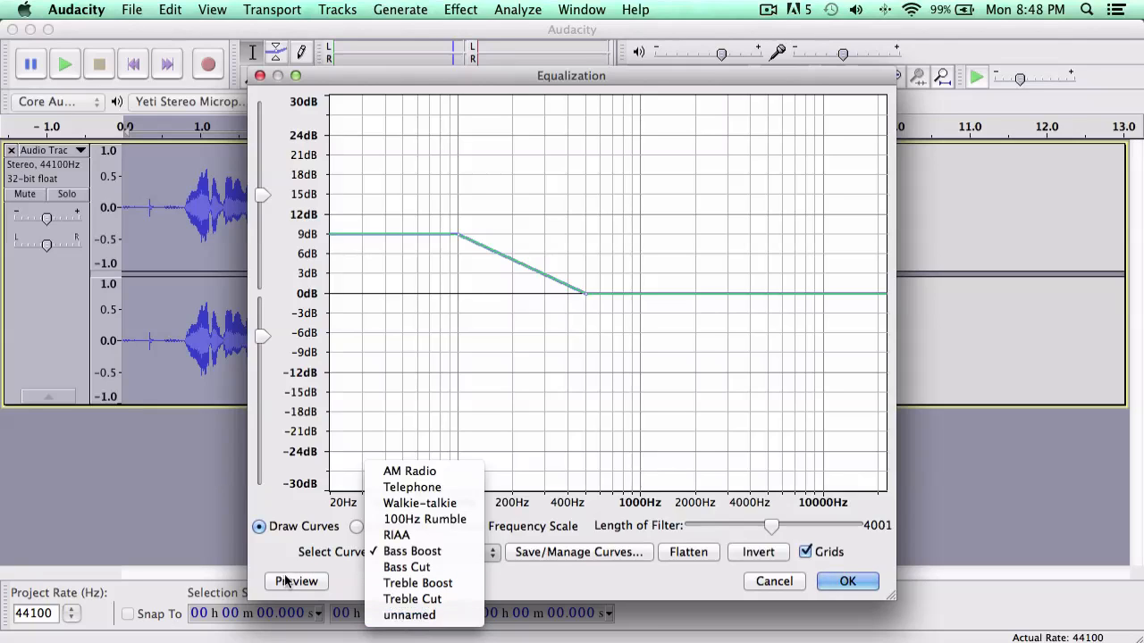
Choose the Bass Boost curve, preview it on the clip and stop the preview.
left_click(411, 551)
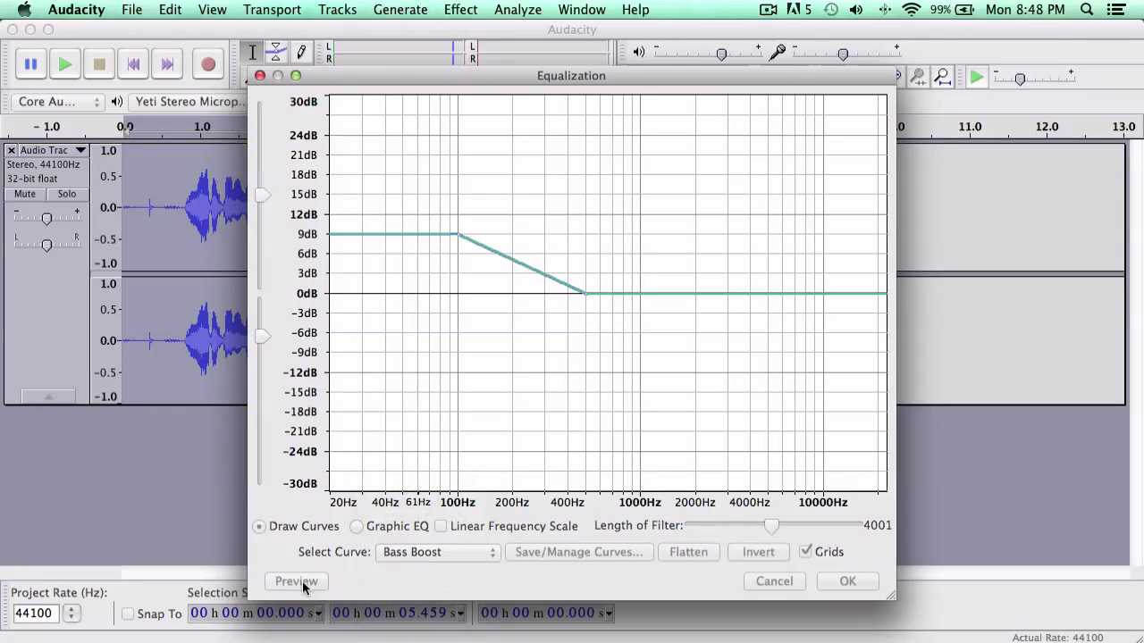
left_click(296, 582)
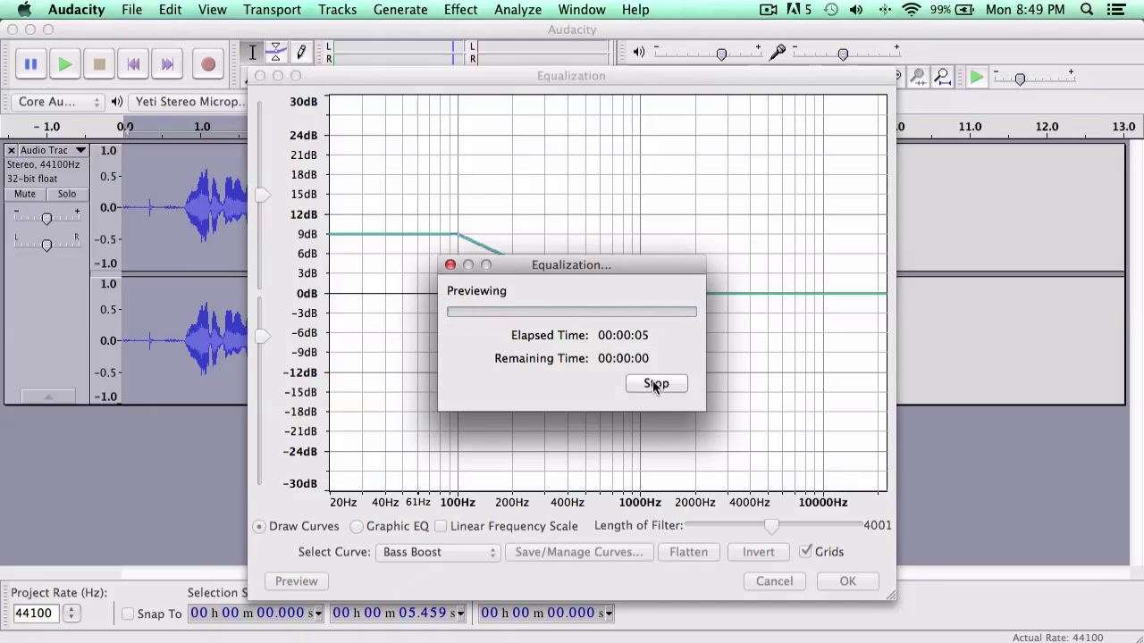
left_click(656, 382)
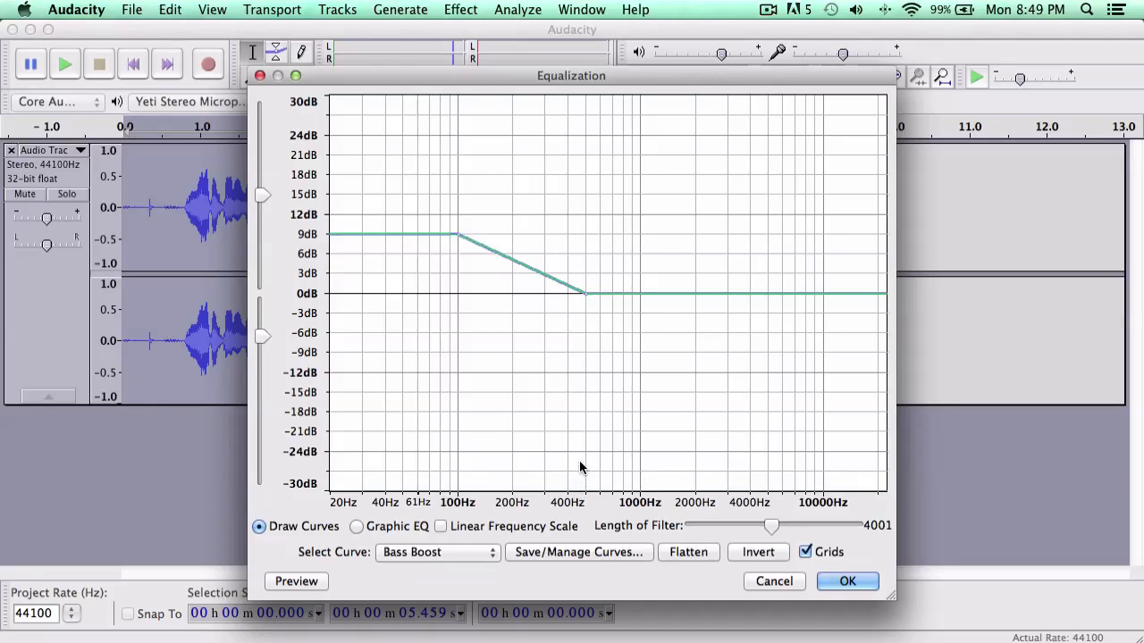
mouse_move(582, 469)
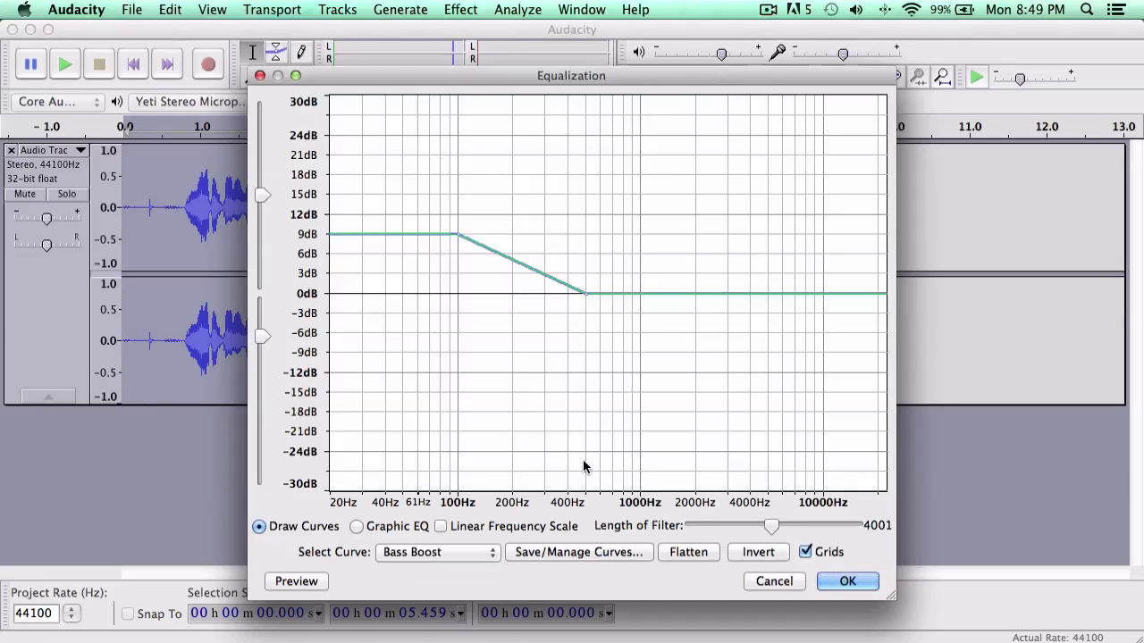
Compare the Treble Boost curve by previewing it on the clip.
left_click(436, 552)
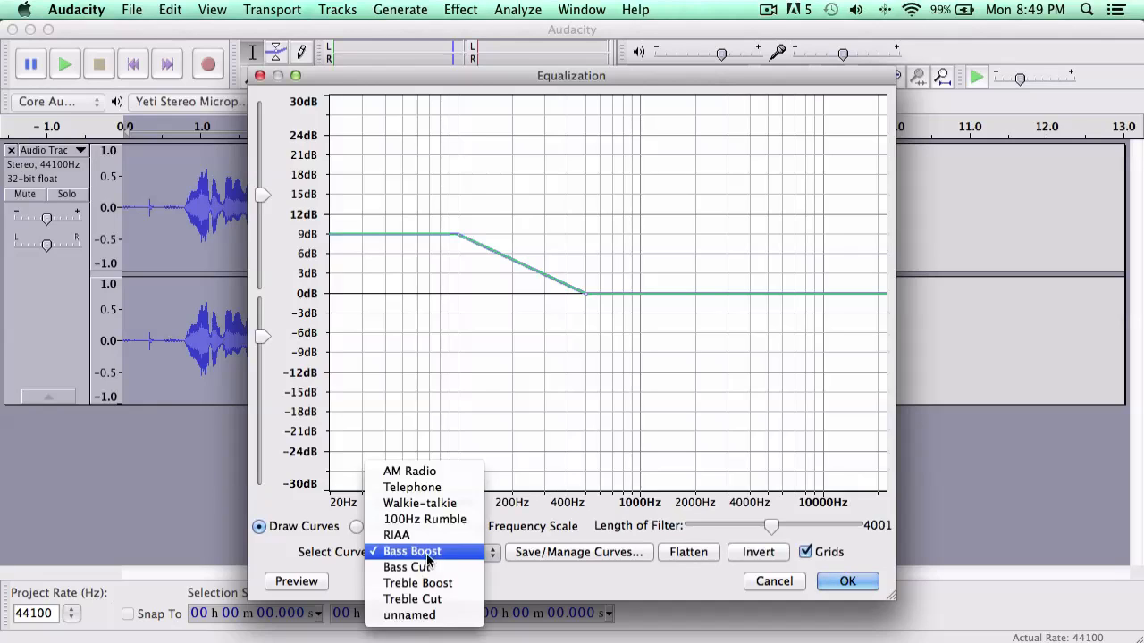
left_click(418, 583)
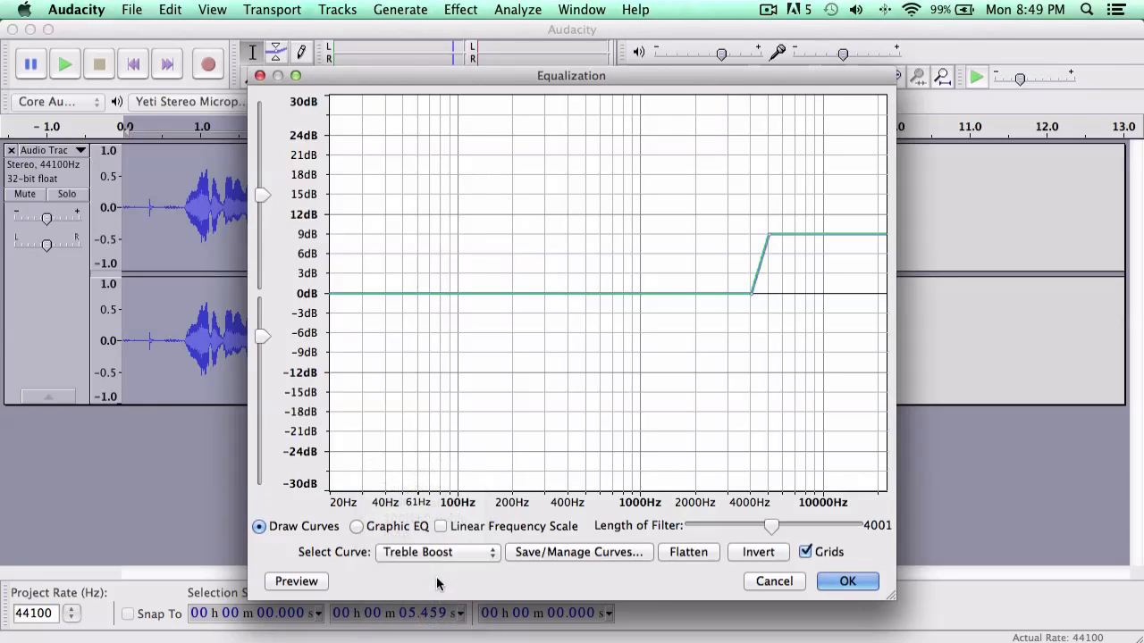
mouse_move(343, 583)
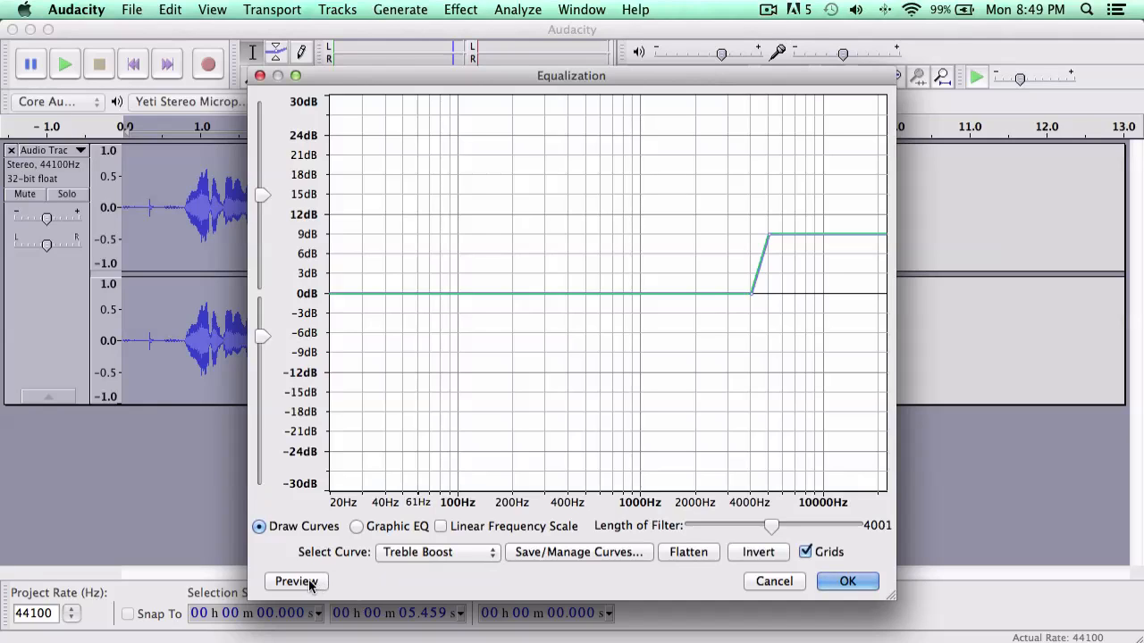
left_click(296, 583)
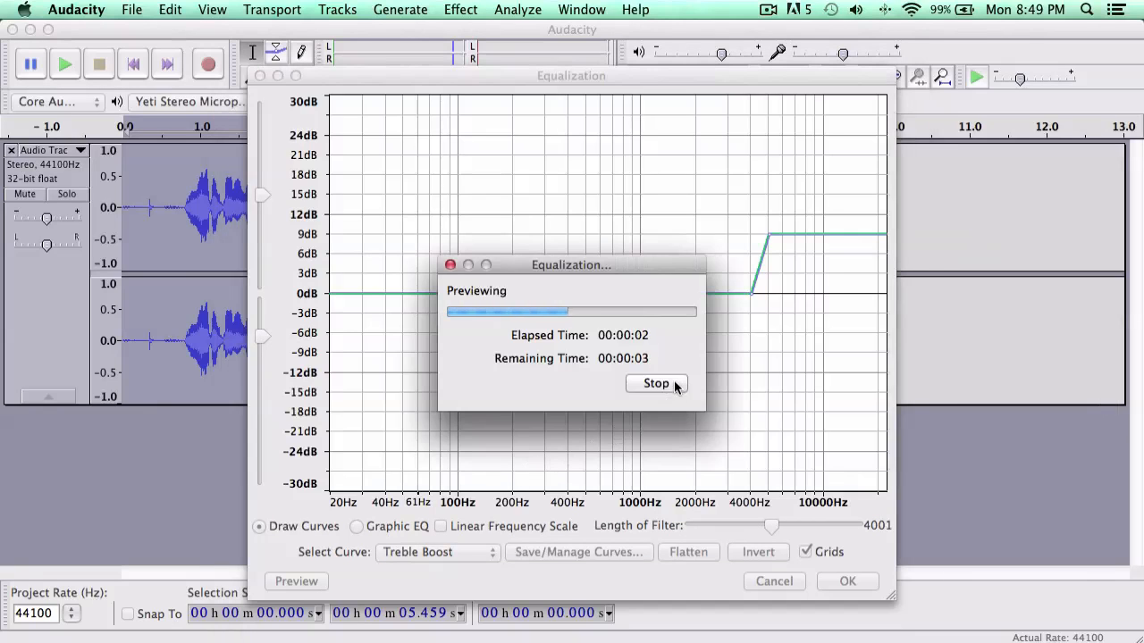
left_click(654, 382)
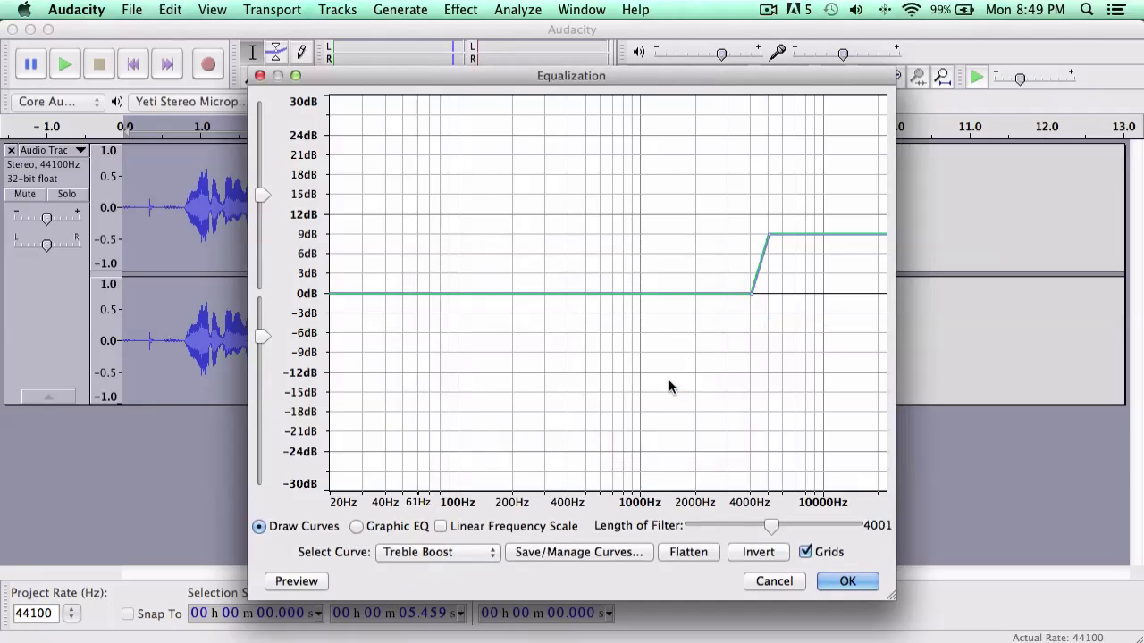
mouse_move(665, 384)
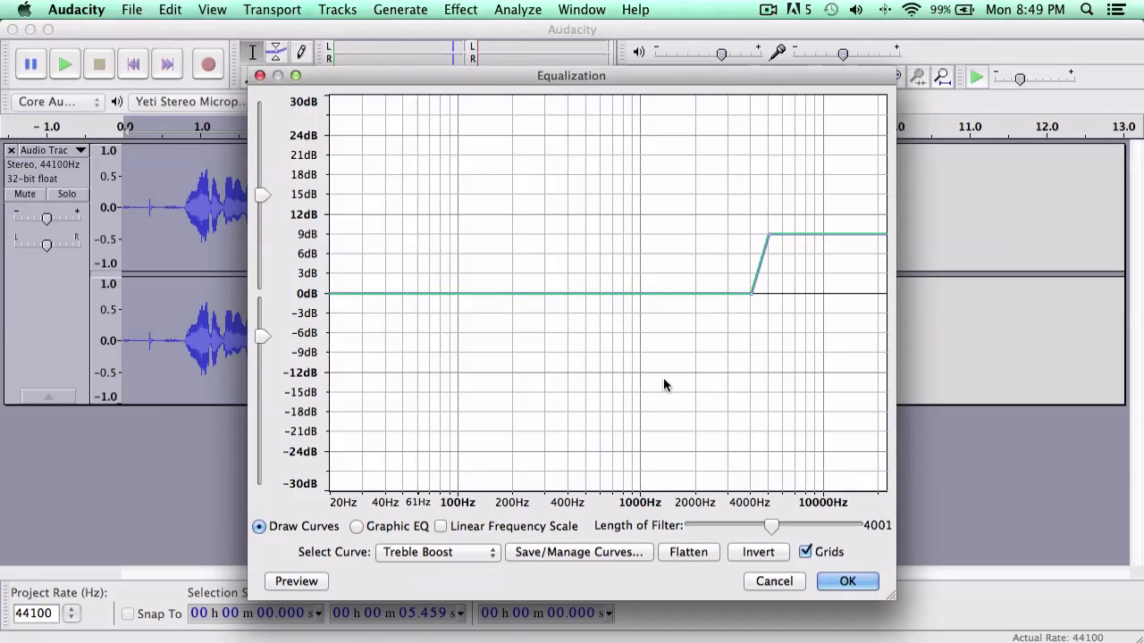
Switch back to the Bass Boost curve and apply the equalization to the clip.
left_click(437, 550)
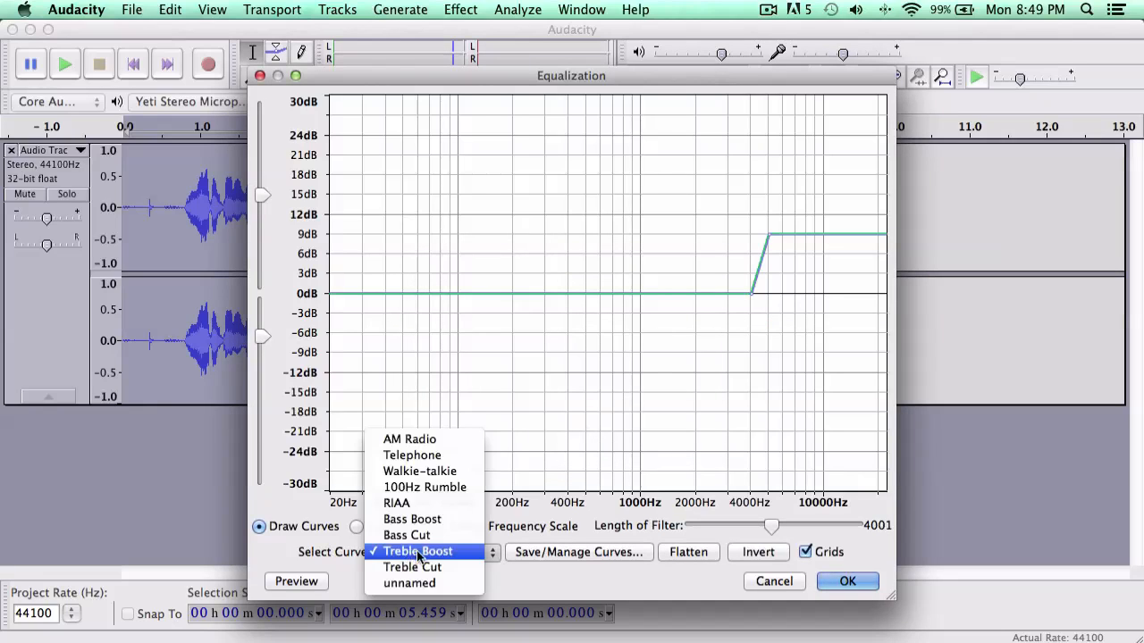
left_click(411, 518)
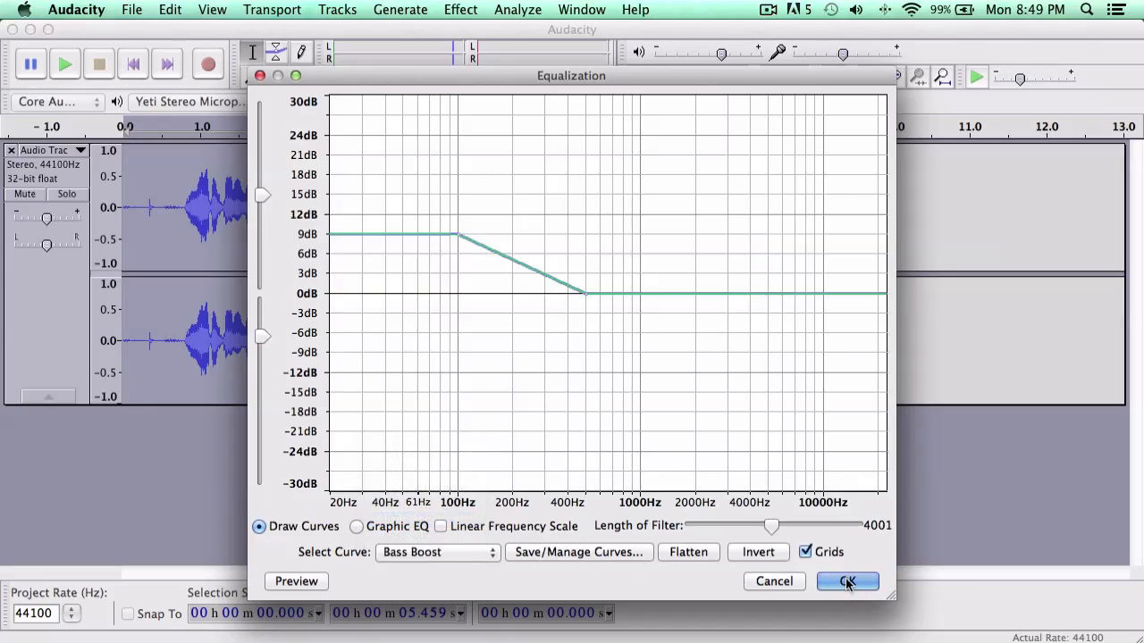
left_click(461, 11)
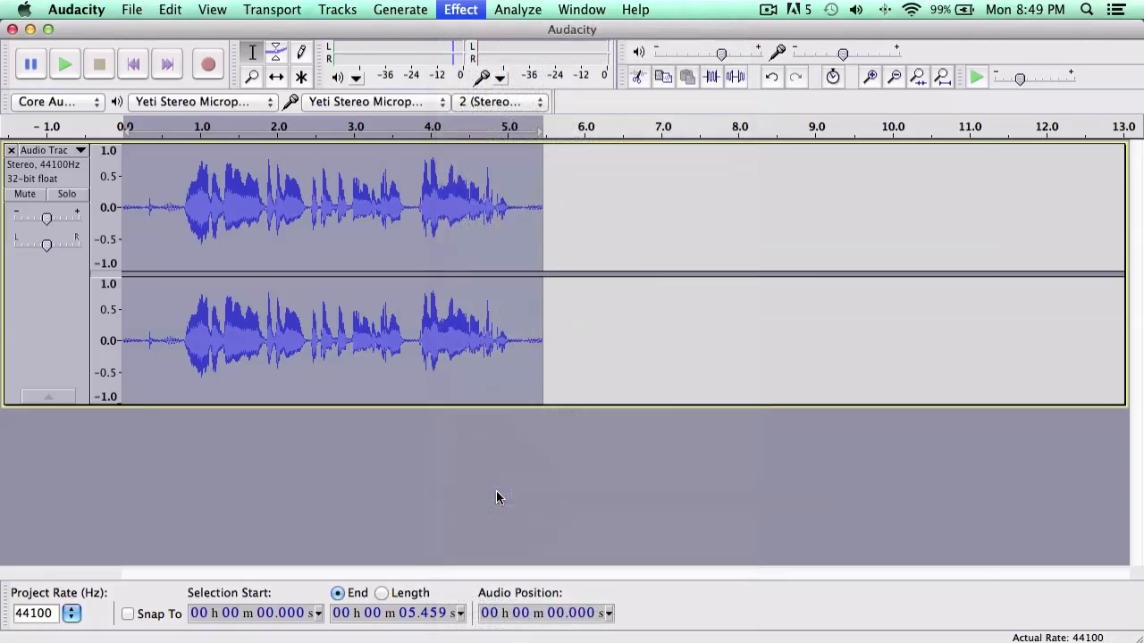
Apply a Hard Limiter with a dB limit of 4 to the clip.
left_click(461, 11)
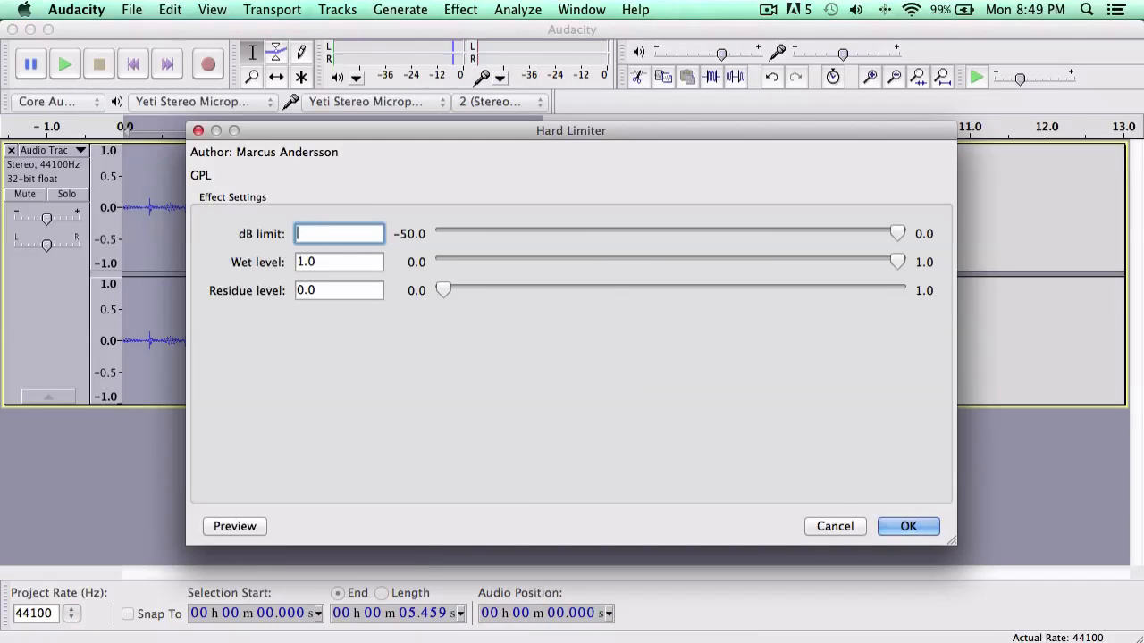
type("4")
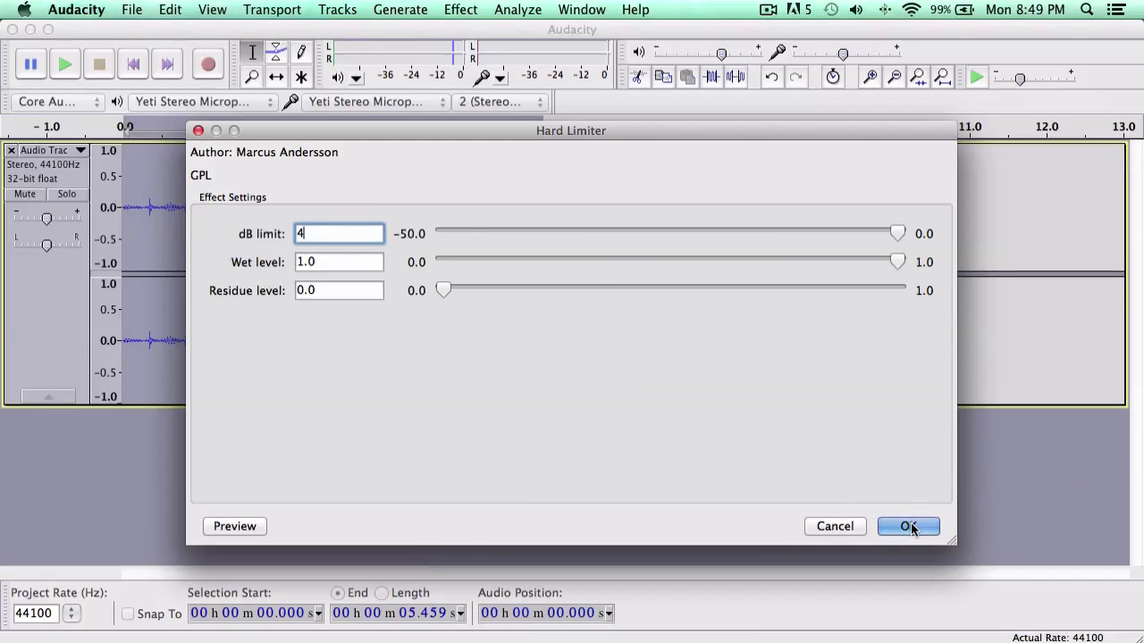
left_click(907, 526)
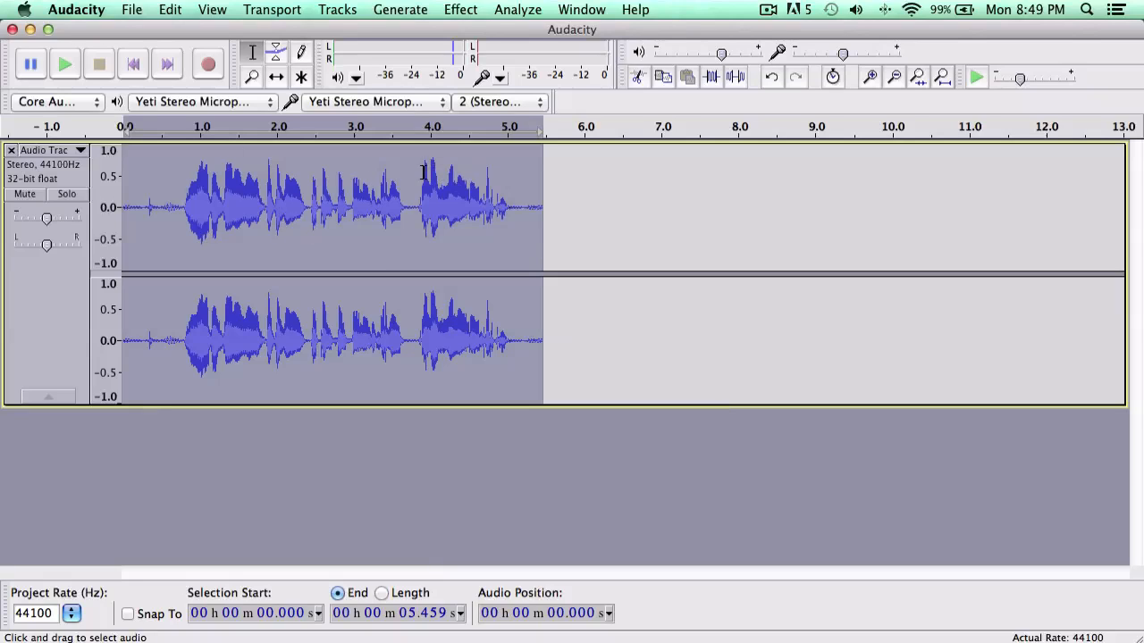
mouse_move(472, 186)
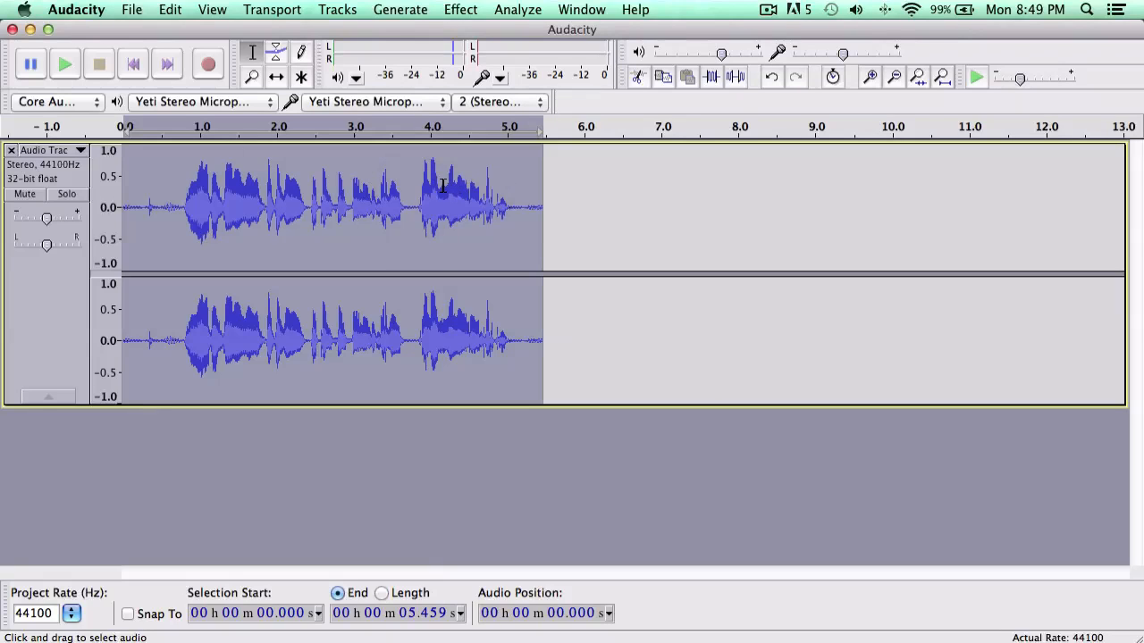
mouse_move(552, 171)
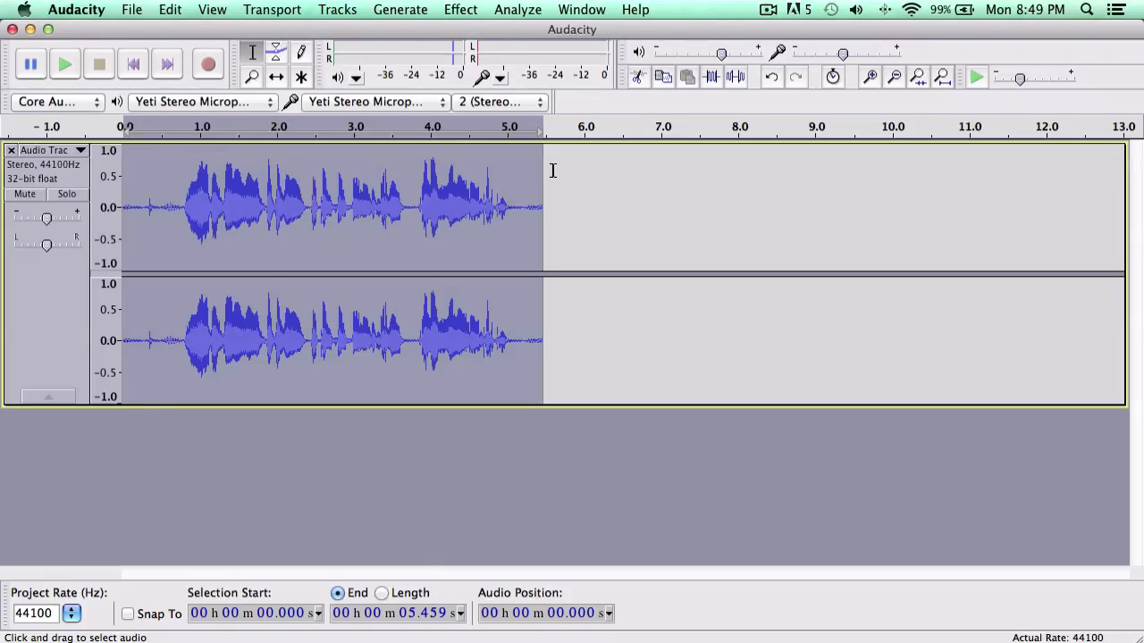
Select the quiet opening 0.627 seconds of the track as a background-noise sample.
left_click(462, 10)
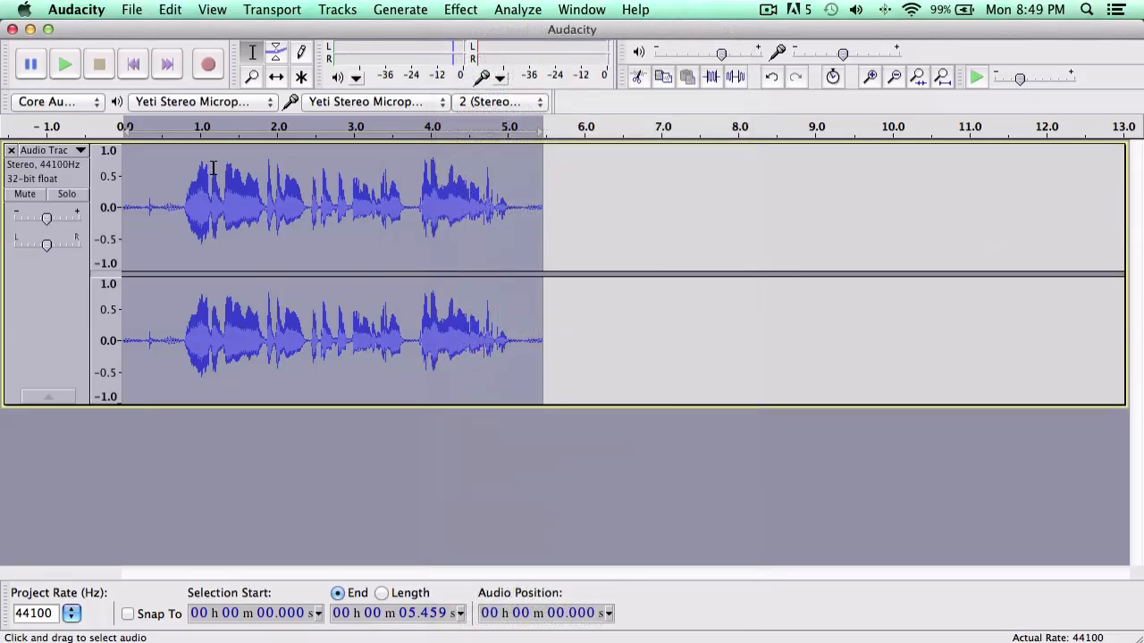
left_click(164, 206)
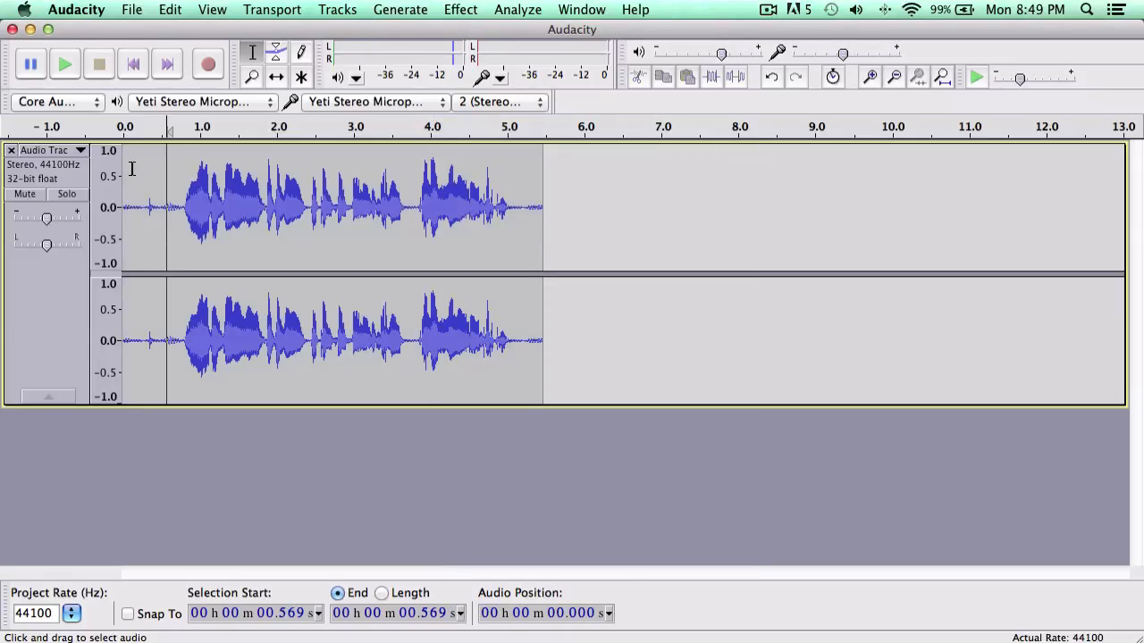
mouse_move(151, 170)
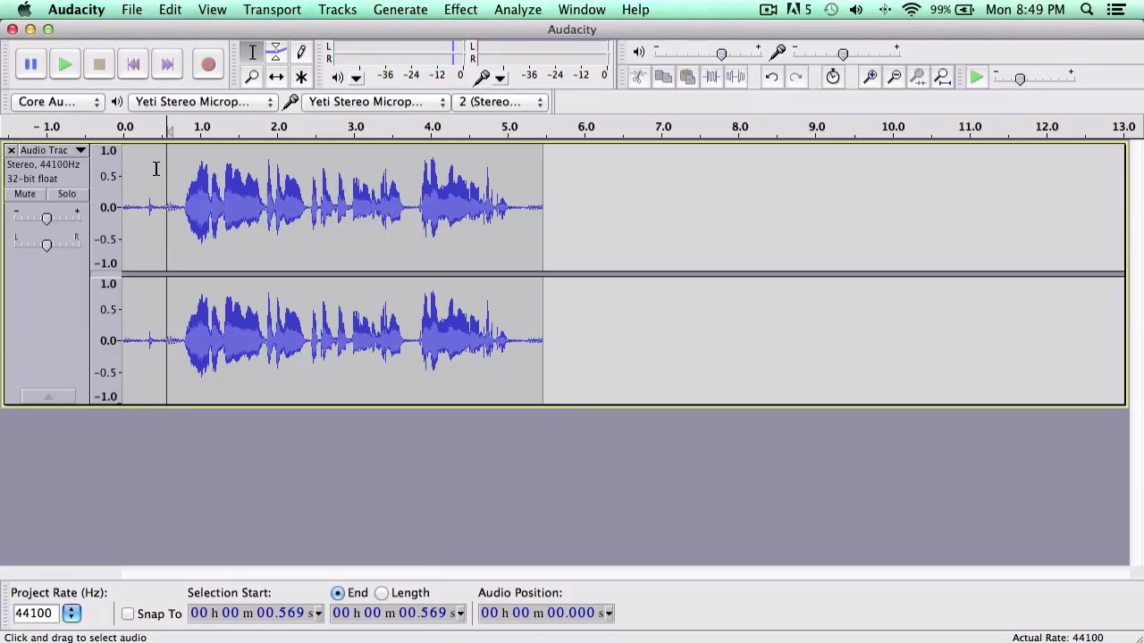
mouse_move(450, 186)
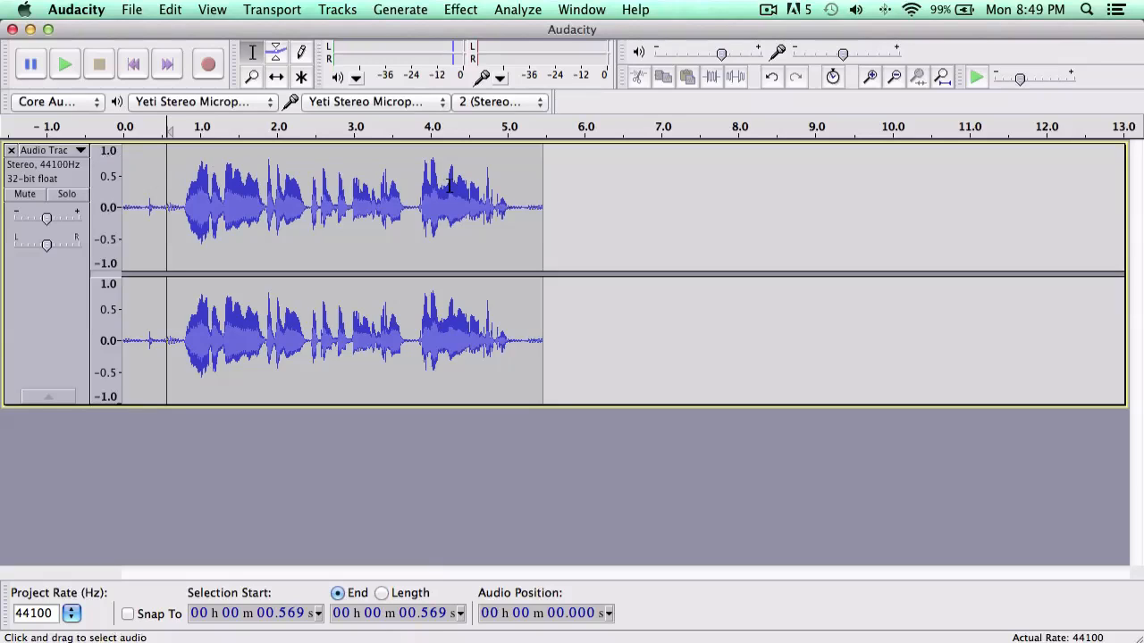
mouse_move(453, 184)
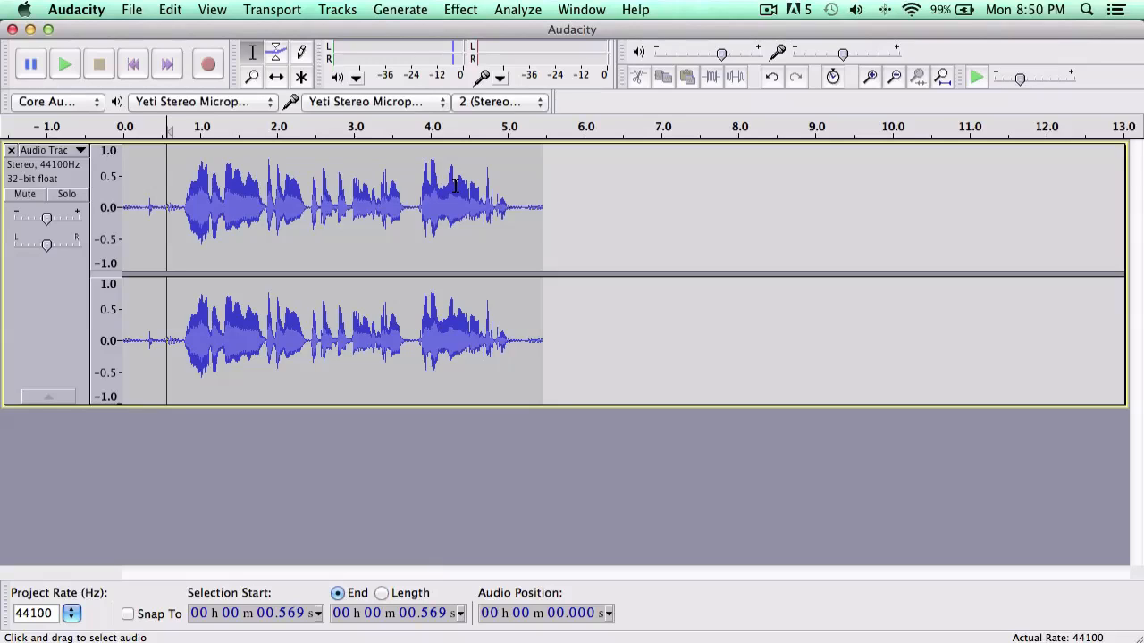
mouse_move(527, 191)
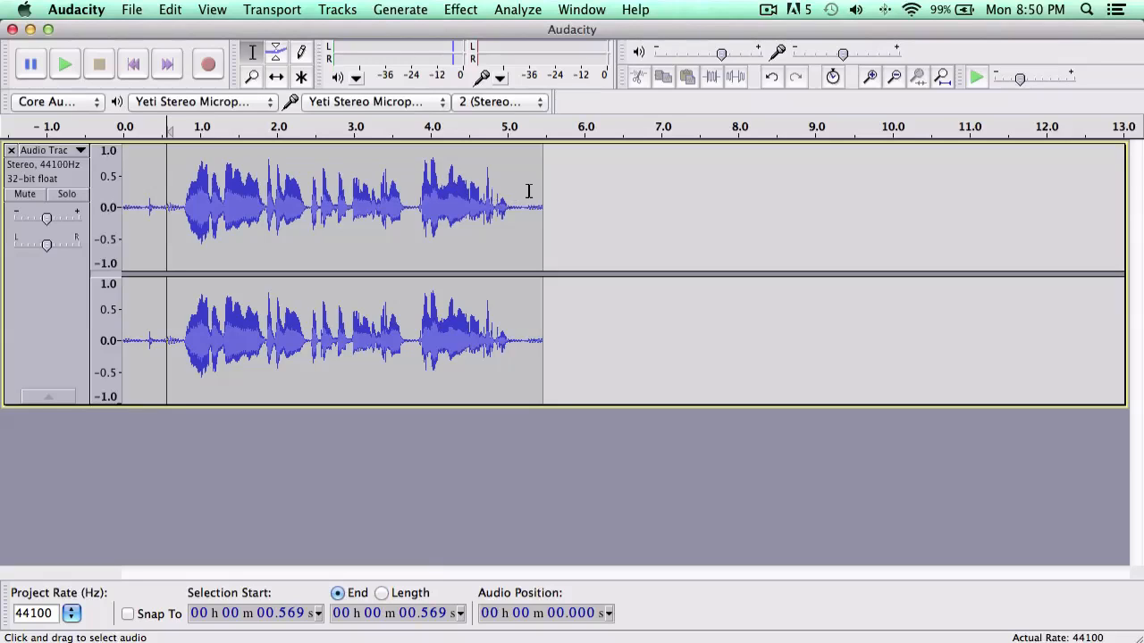
mouse_move(171, 190)
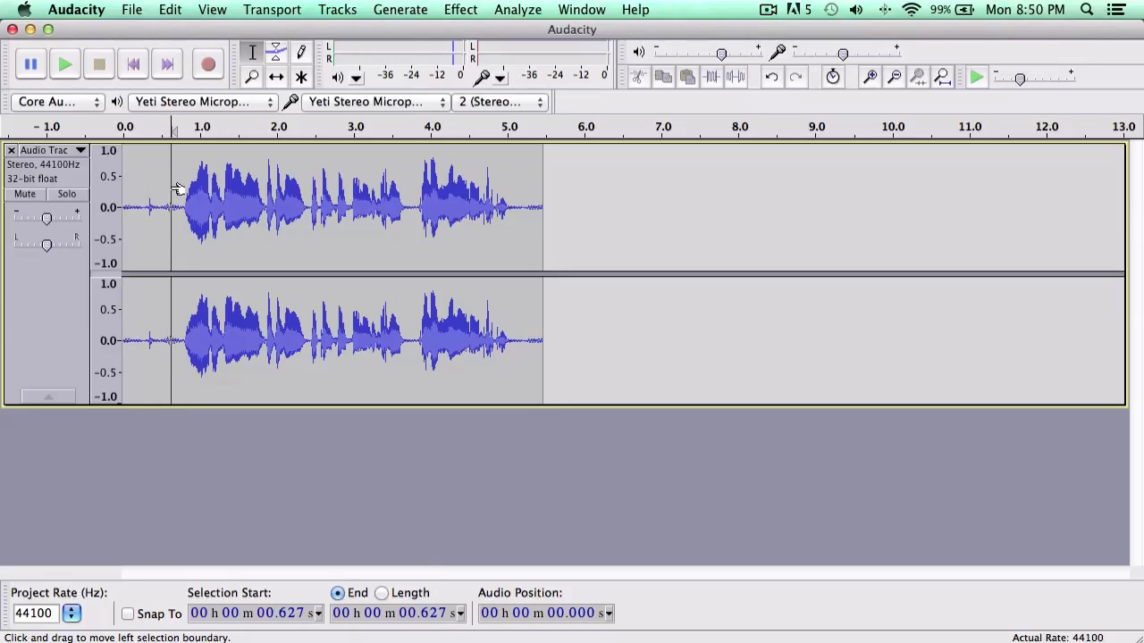
mouse_move(161, 177)
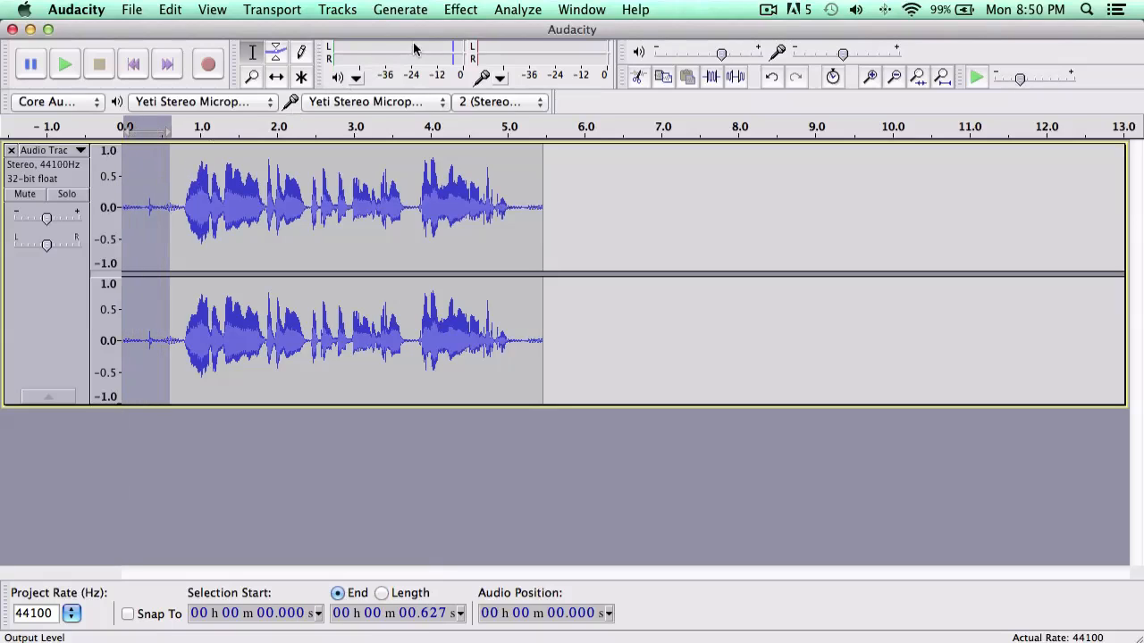
Capture a noise profile from the selected quiet opening via Noise Removal.
left_click(462, 11)
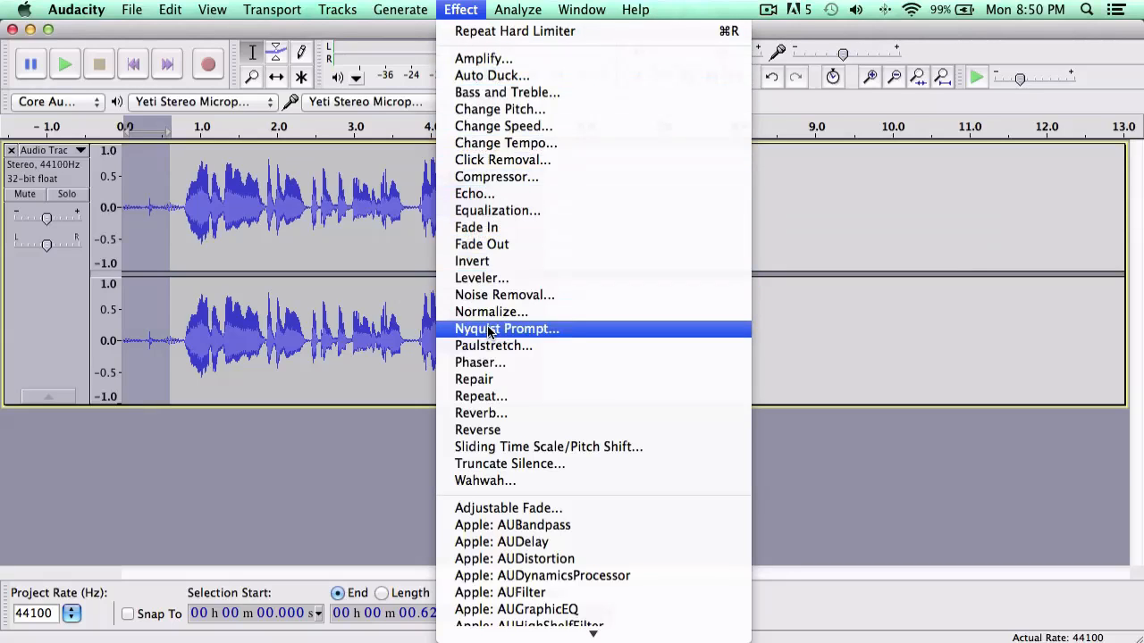
left_click(504, 295)
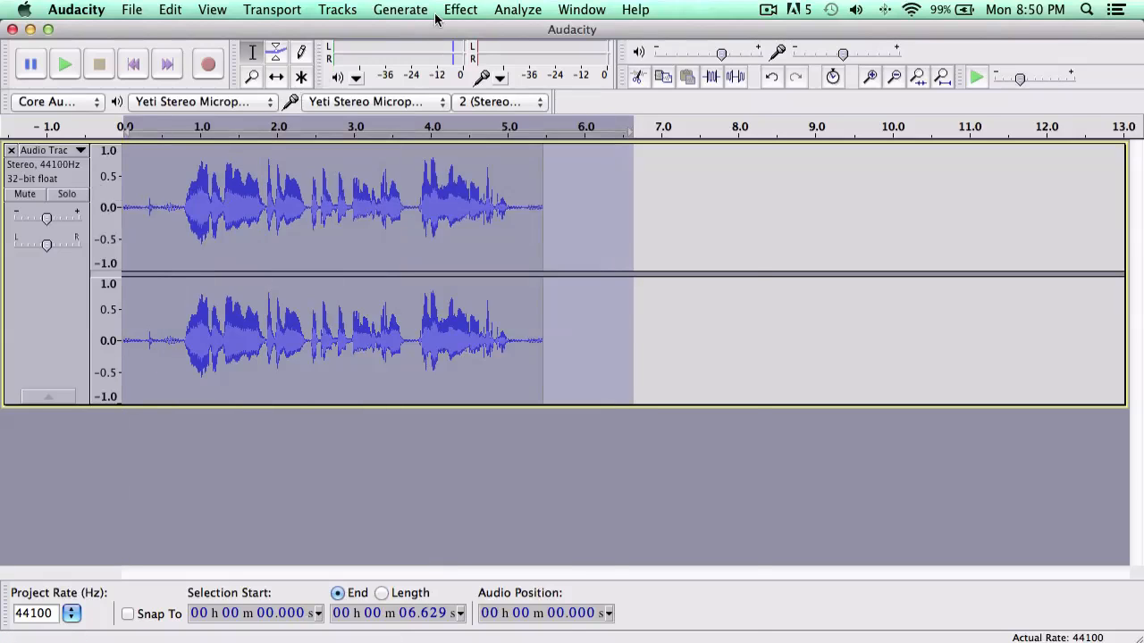
Apply Noise Removal at 24 dB across the whole clip using that profile.
left_click(461, 10)
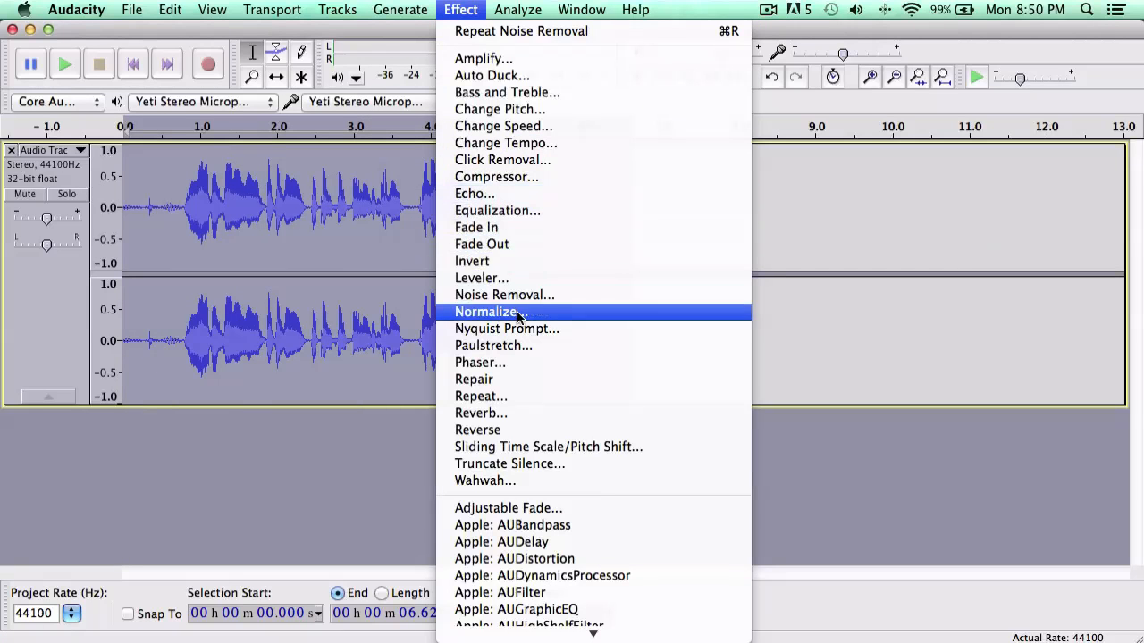
left_click(504, 294)
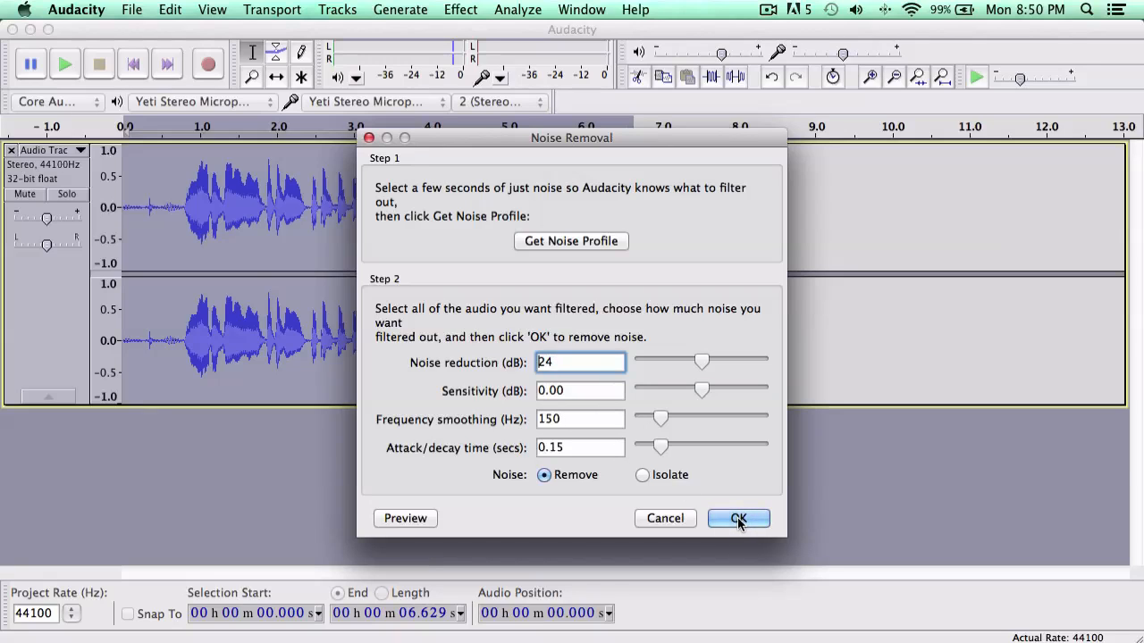
left_click(738, 518)
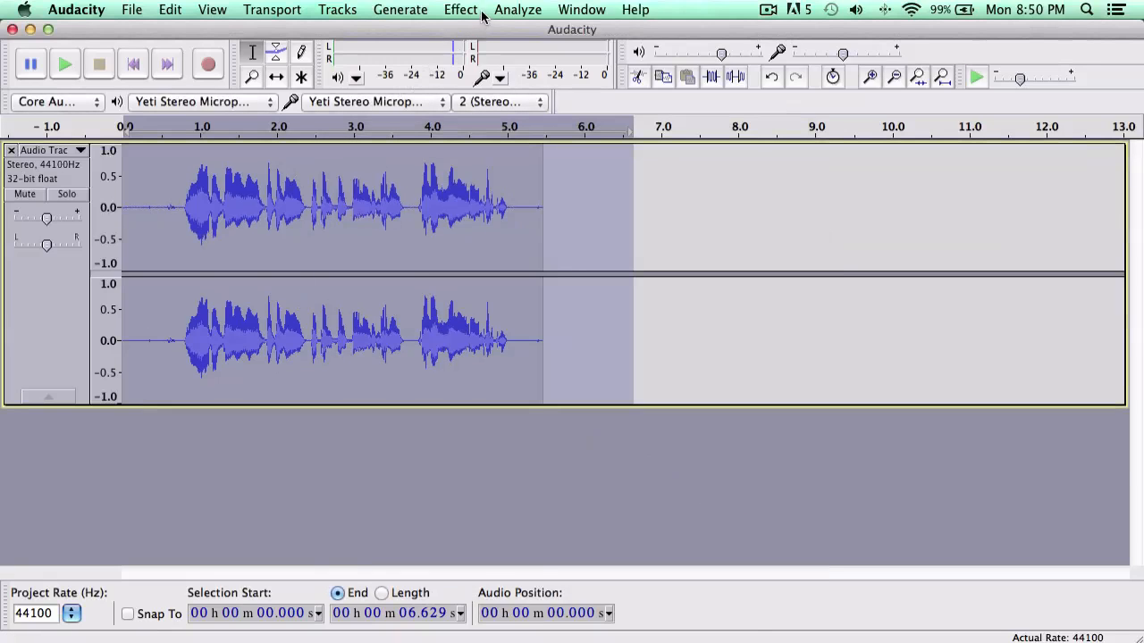
Normalize the cleaned clip to full peak level and play back the result.
left_click(461, 11)
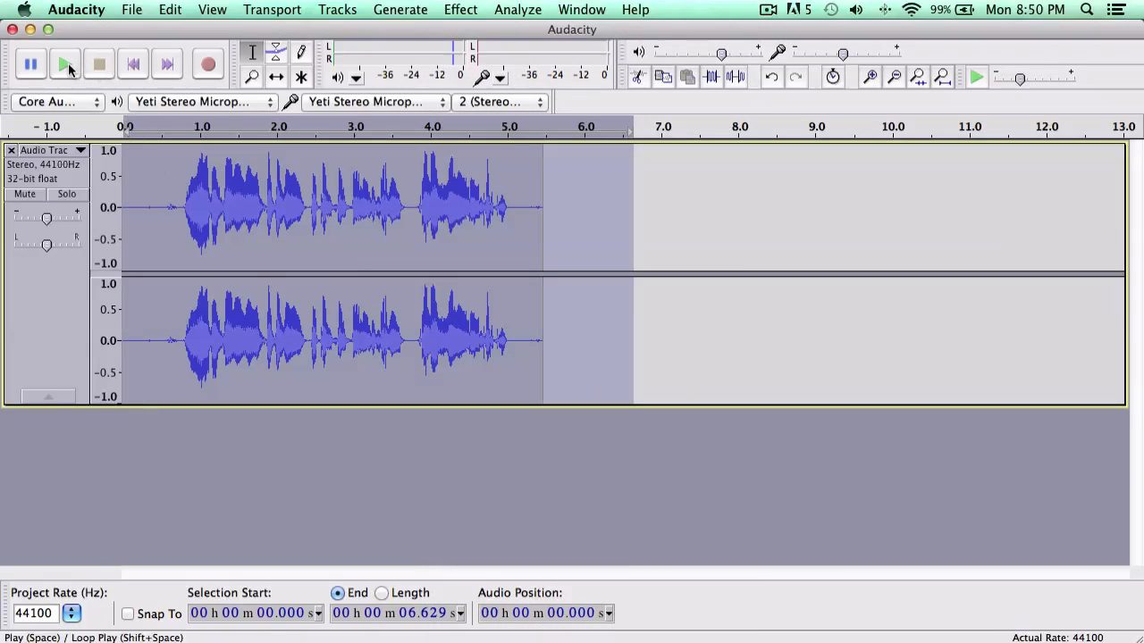
left_click(65, 64)
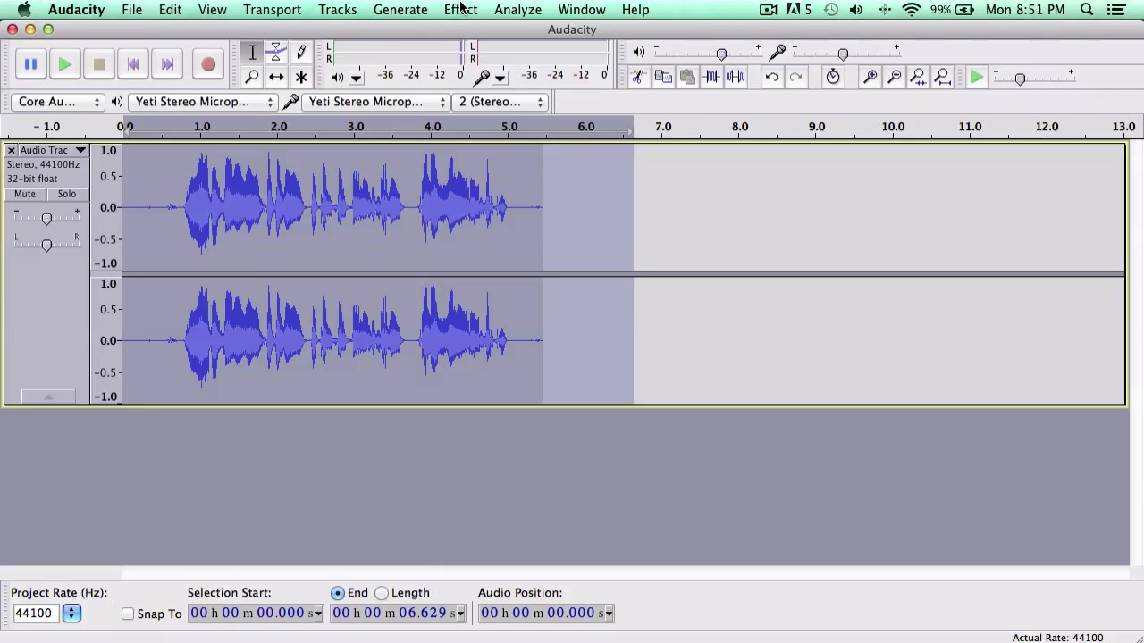
left_click(461, 10)
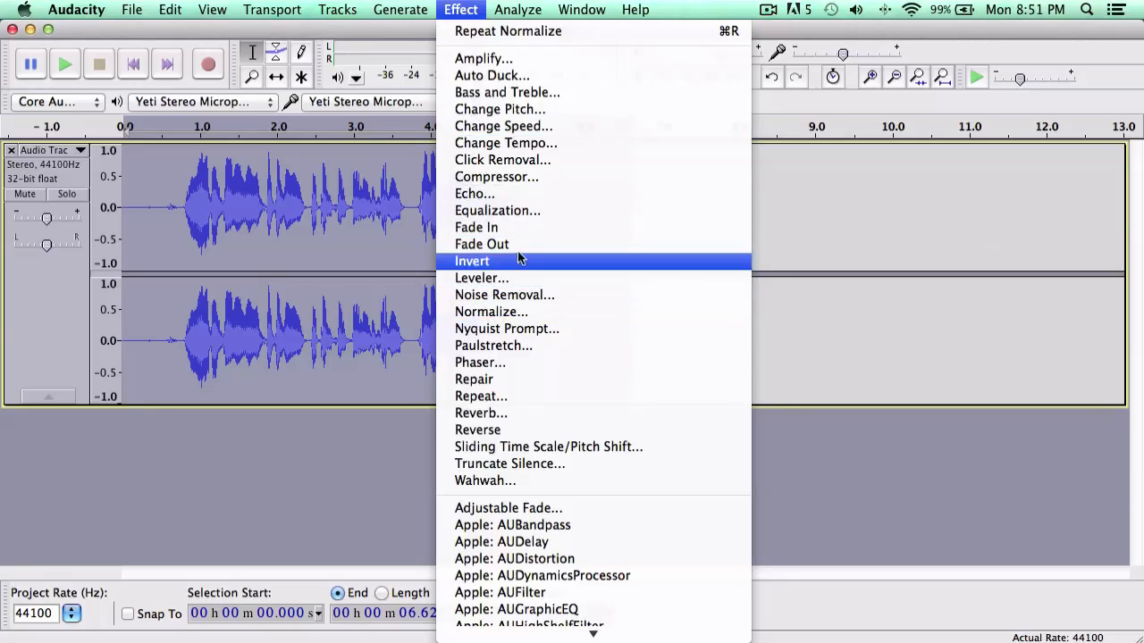
Reopen Equalization, lower the bass boost to about 5 dB and preview it briefly.
left_click(497, 211)
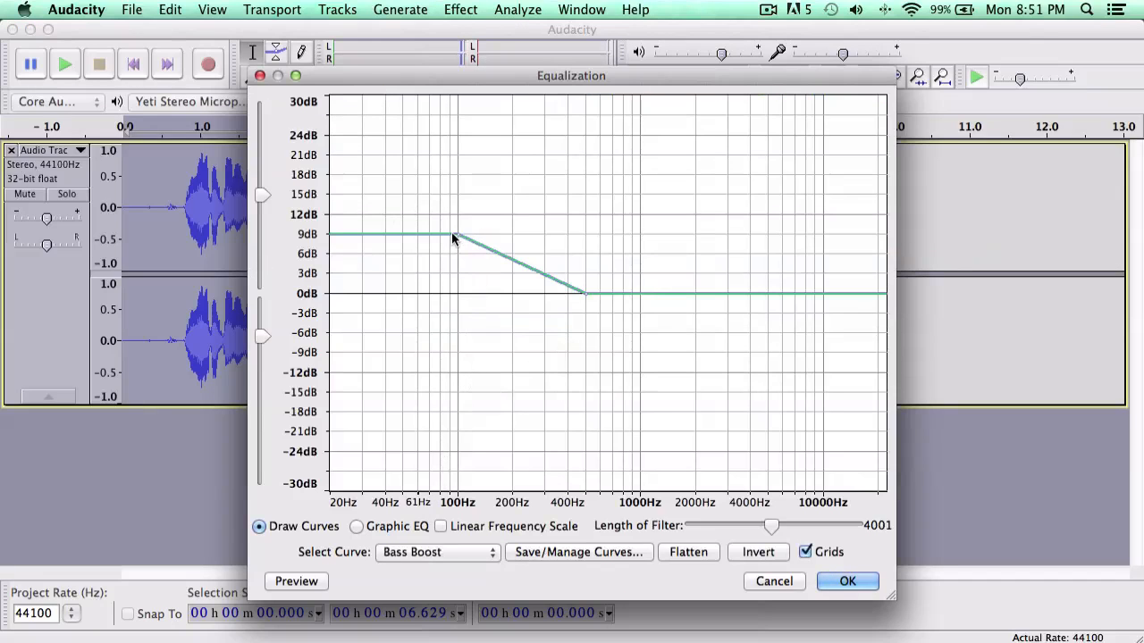
left_click_drag(455, 240, 458, 259)
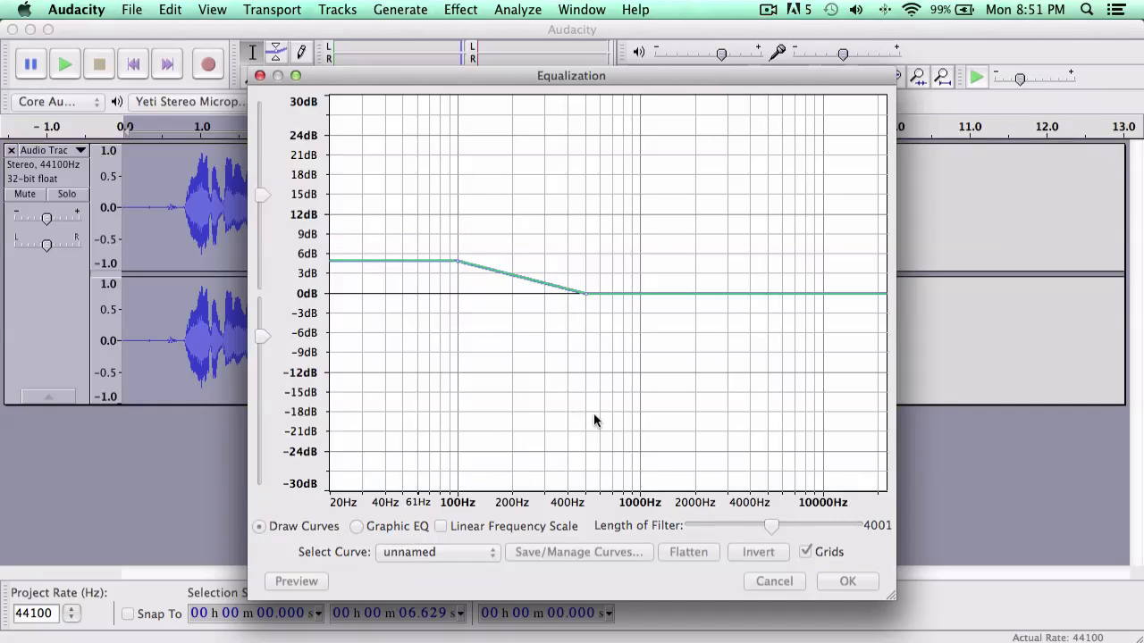
left_click(297, 583)
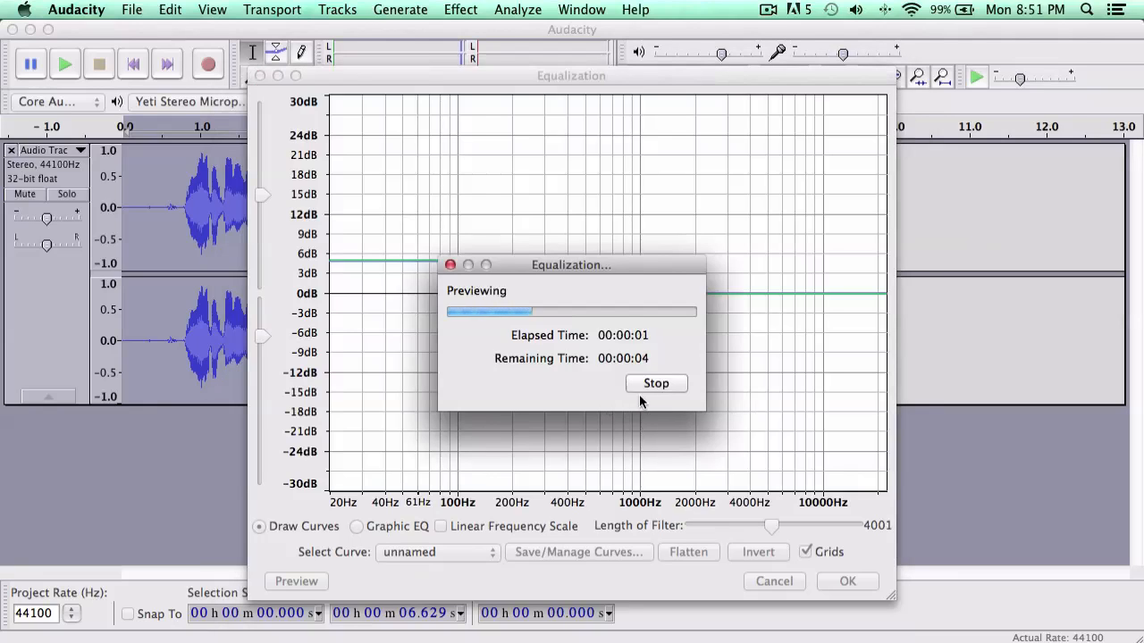
left_click(656, 382)
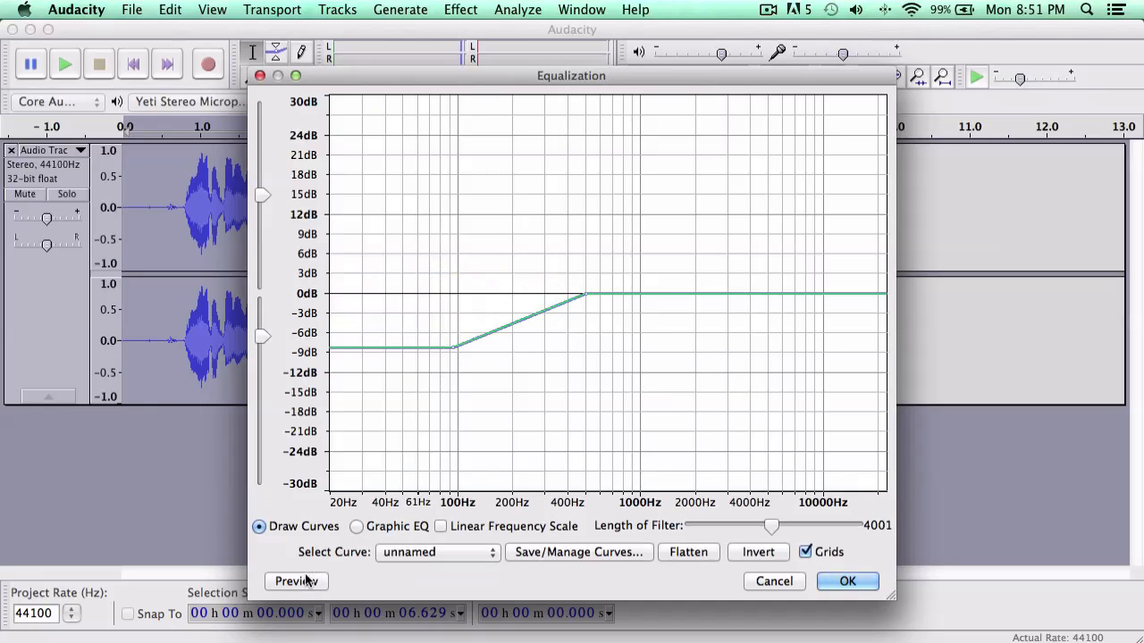
Preview the inverted bass-cut version and a strong bass boost on the clip.
left_click(297, 581)
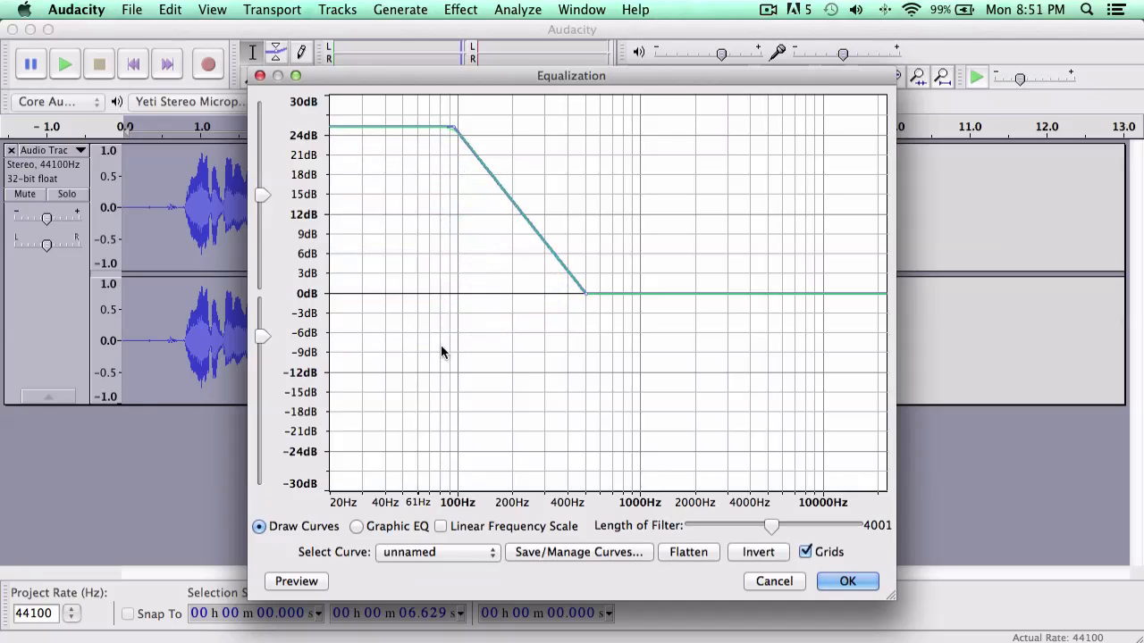
mouse_move(325, 302)
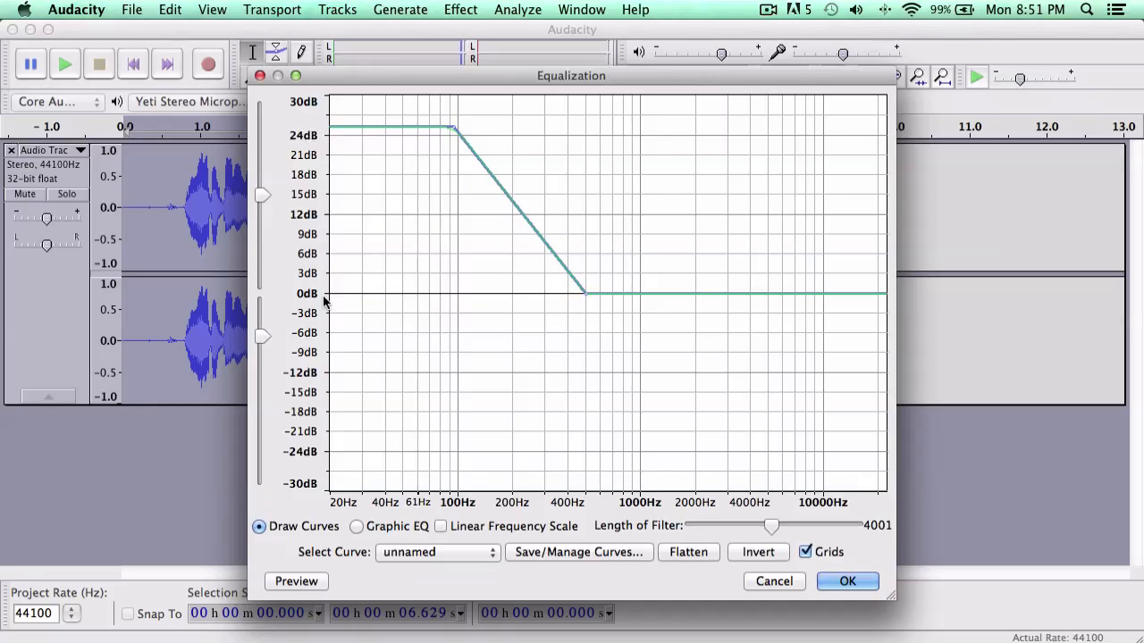
left_click(296, 583)
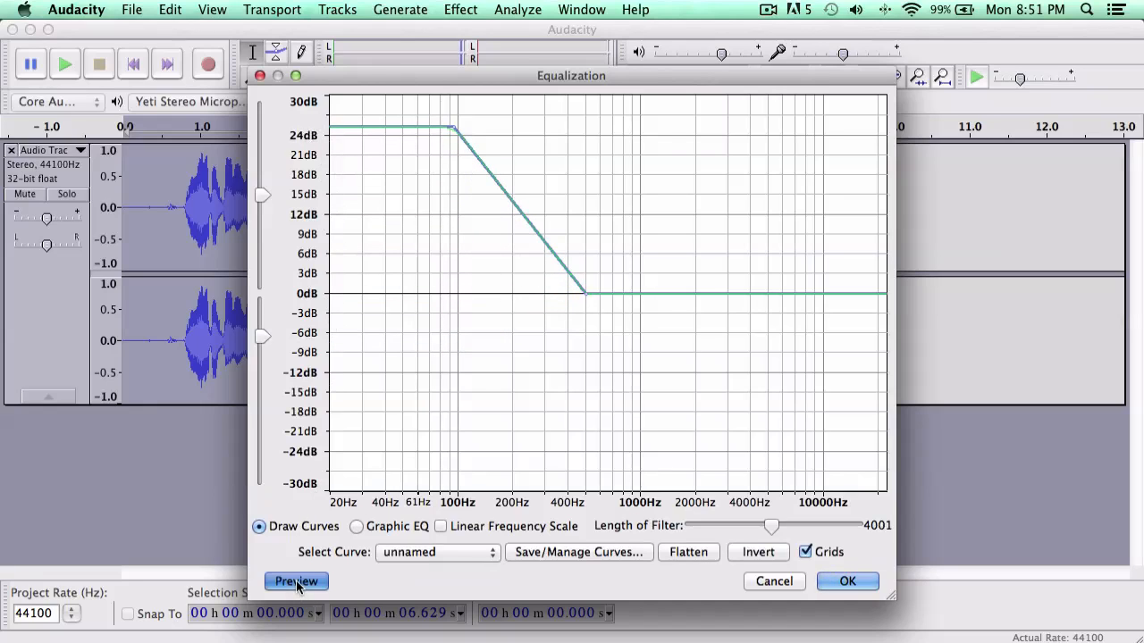
left_click(297, 582)
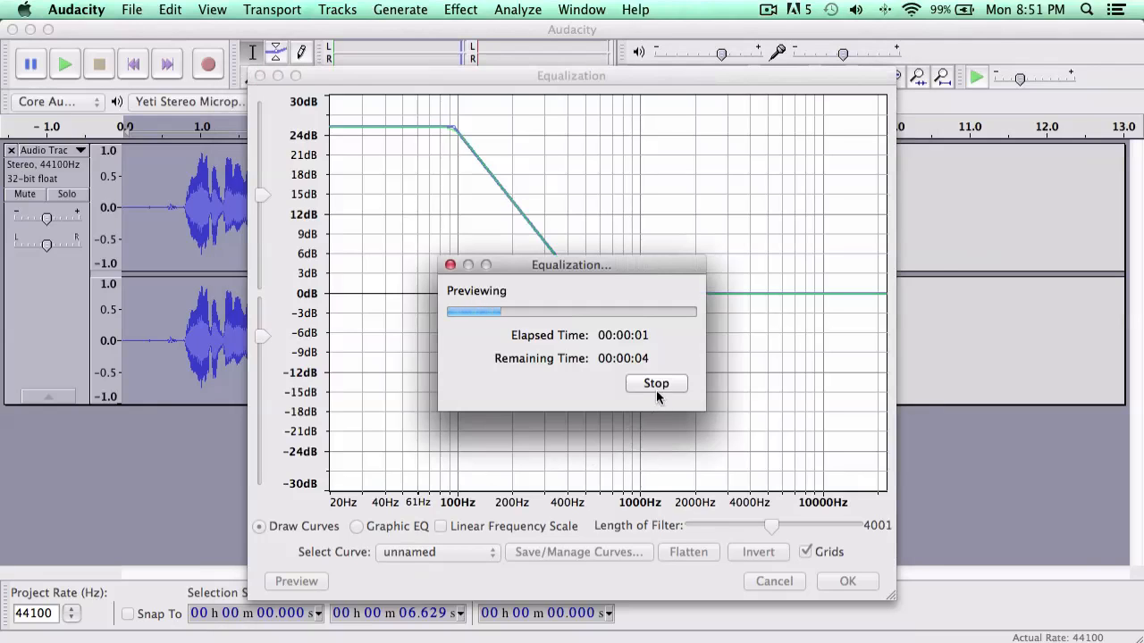
left_click(656, 382)
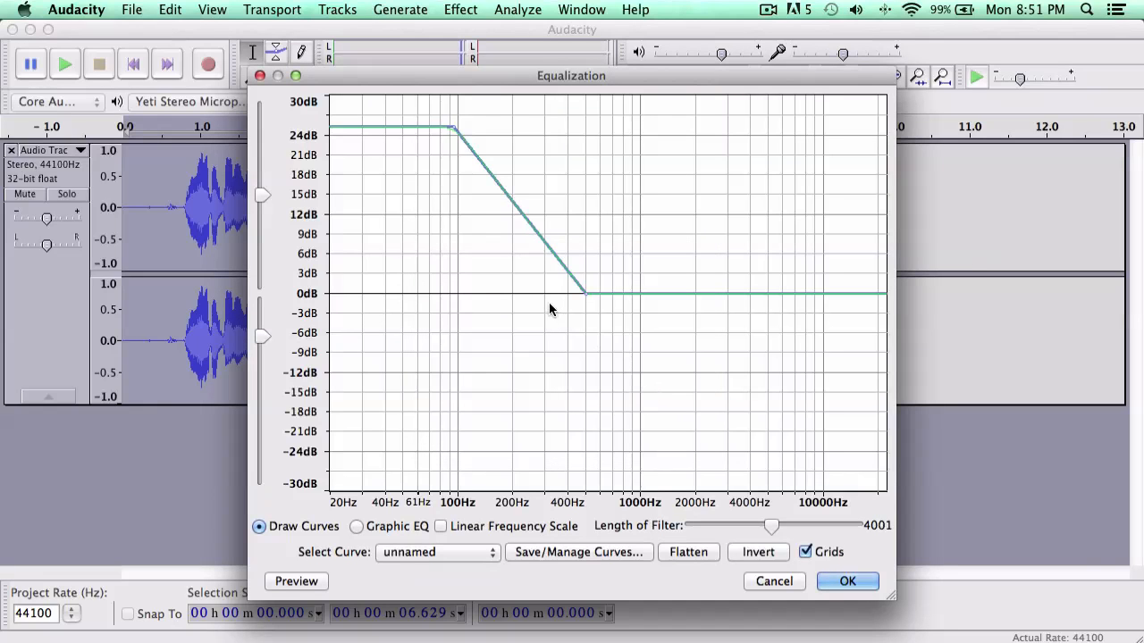
Drag the curve down to about 6 dB bass boost and reopen the preset curve list.
left_click_drag(450, 134, 447, 159)
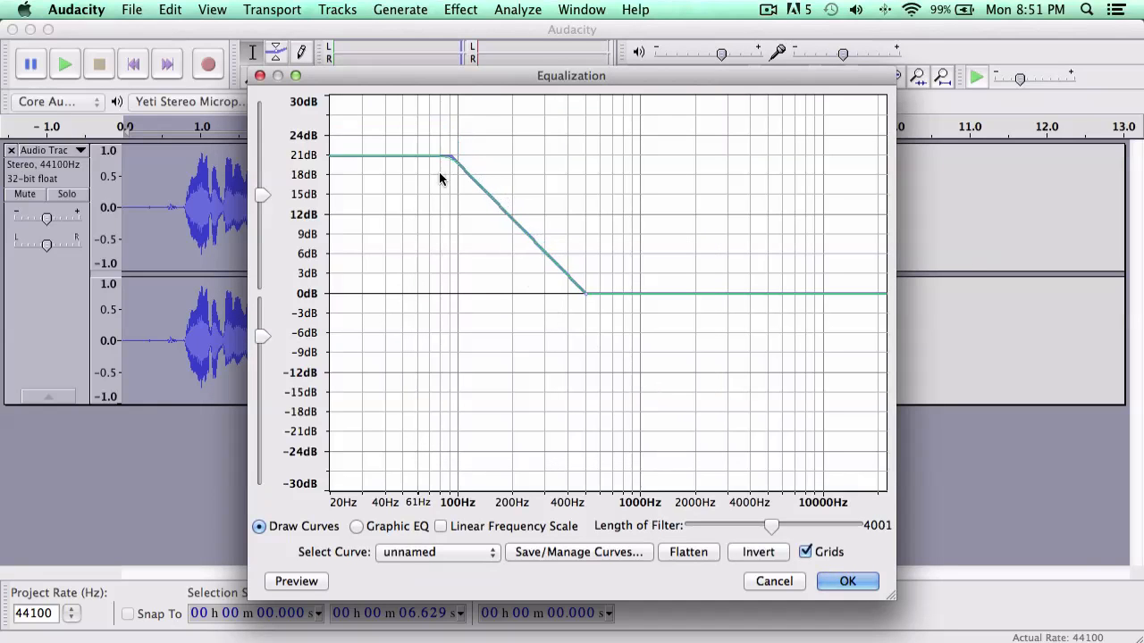
left_click_drag(437, 157, 438, 268)
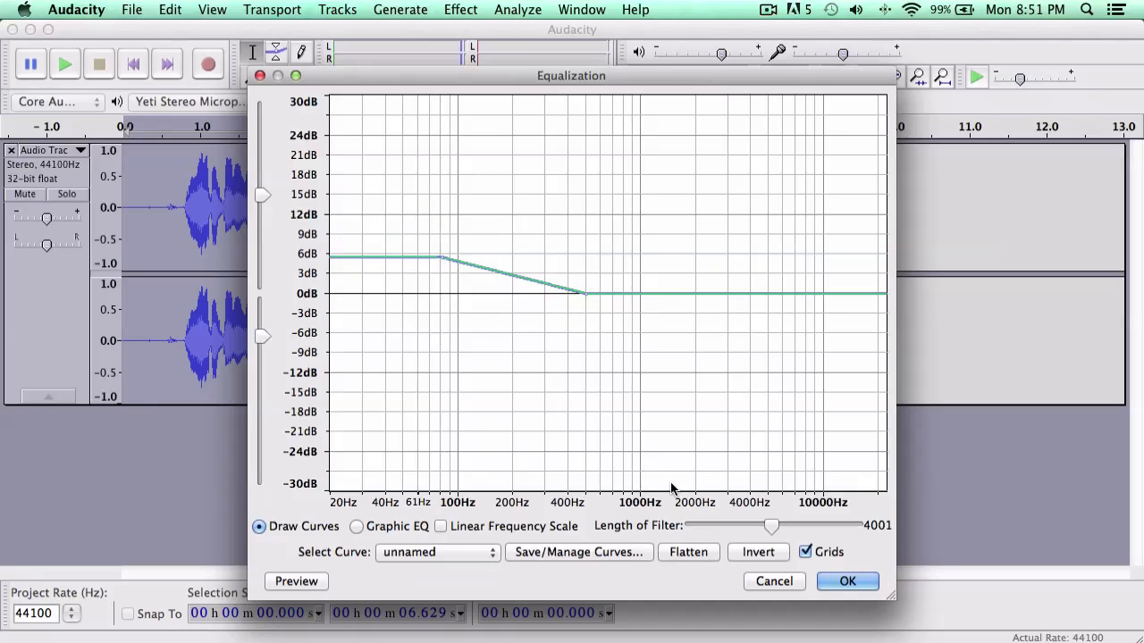
left_click(438, 550)
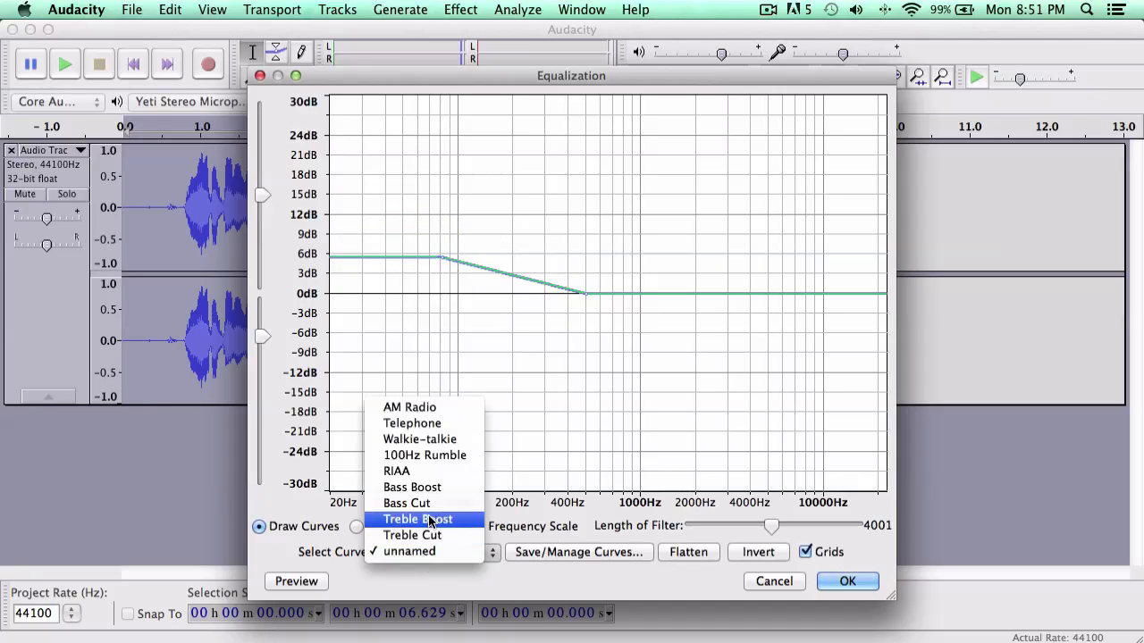
mouse_move(426, 456)
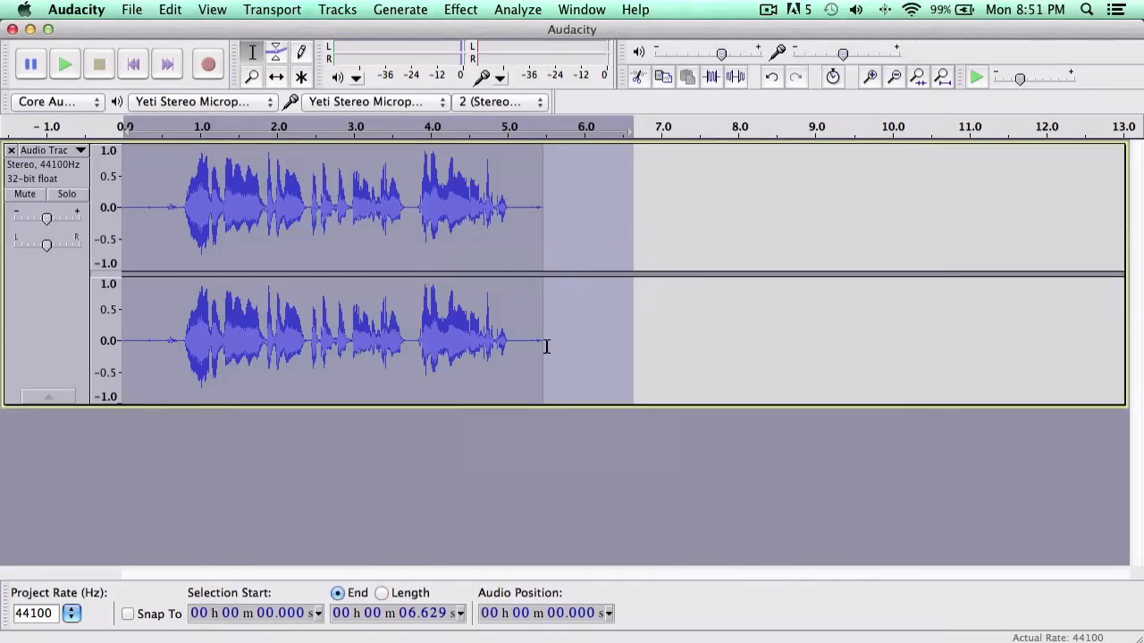
mouse_move(598, 222)
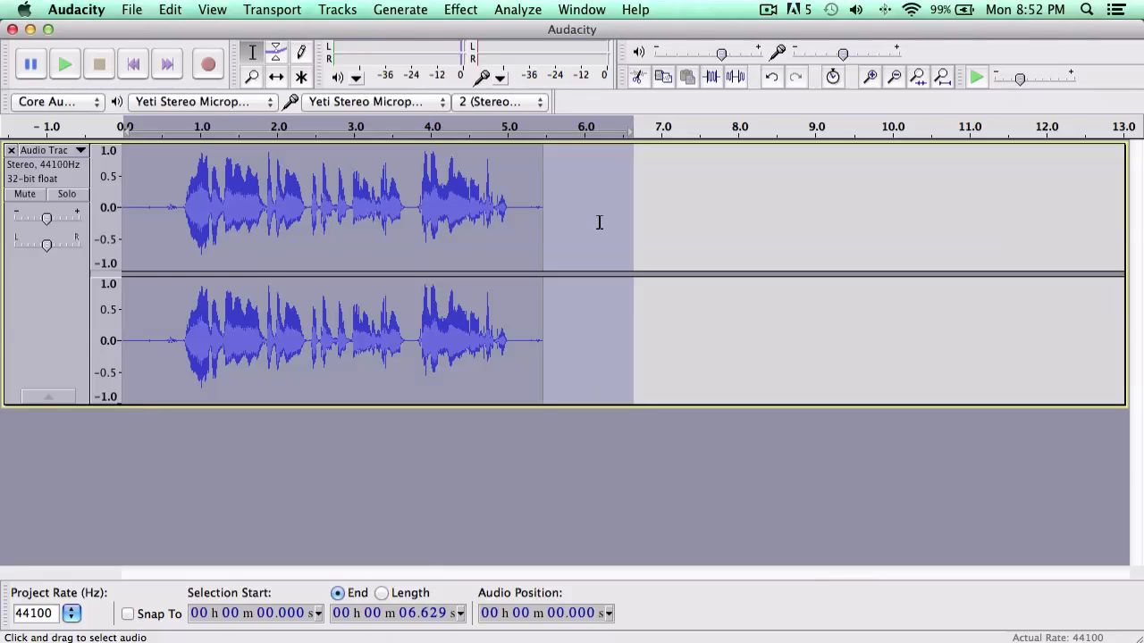
mouse_move(612, 298)
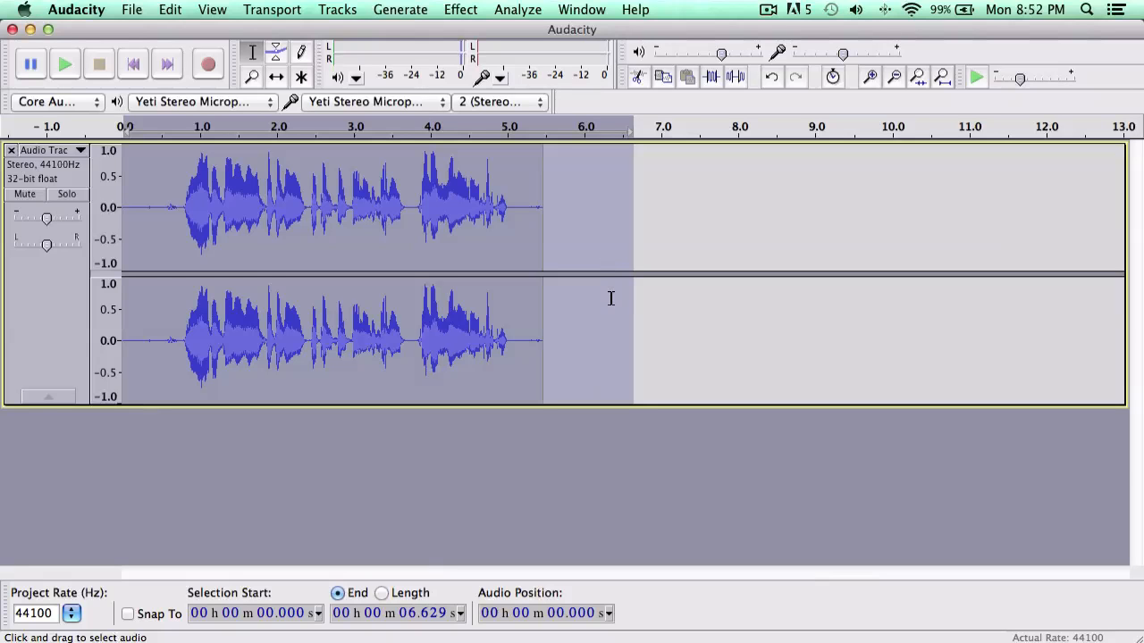